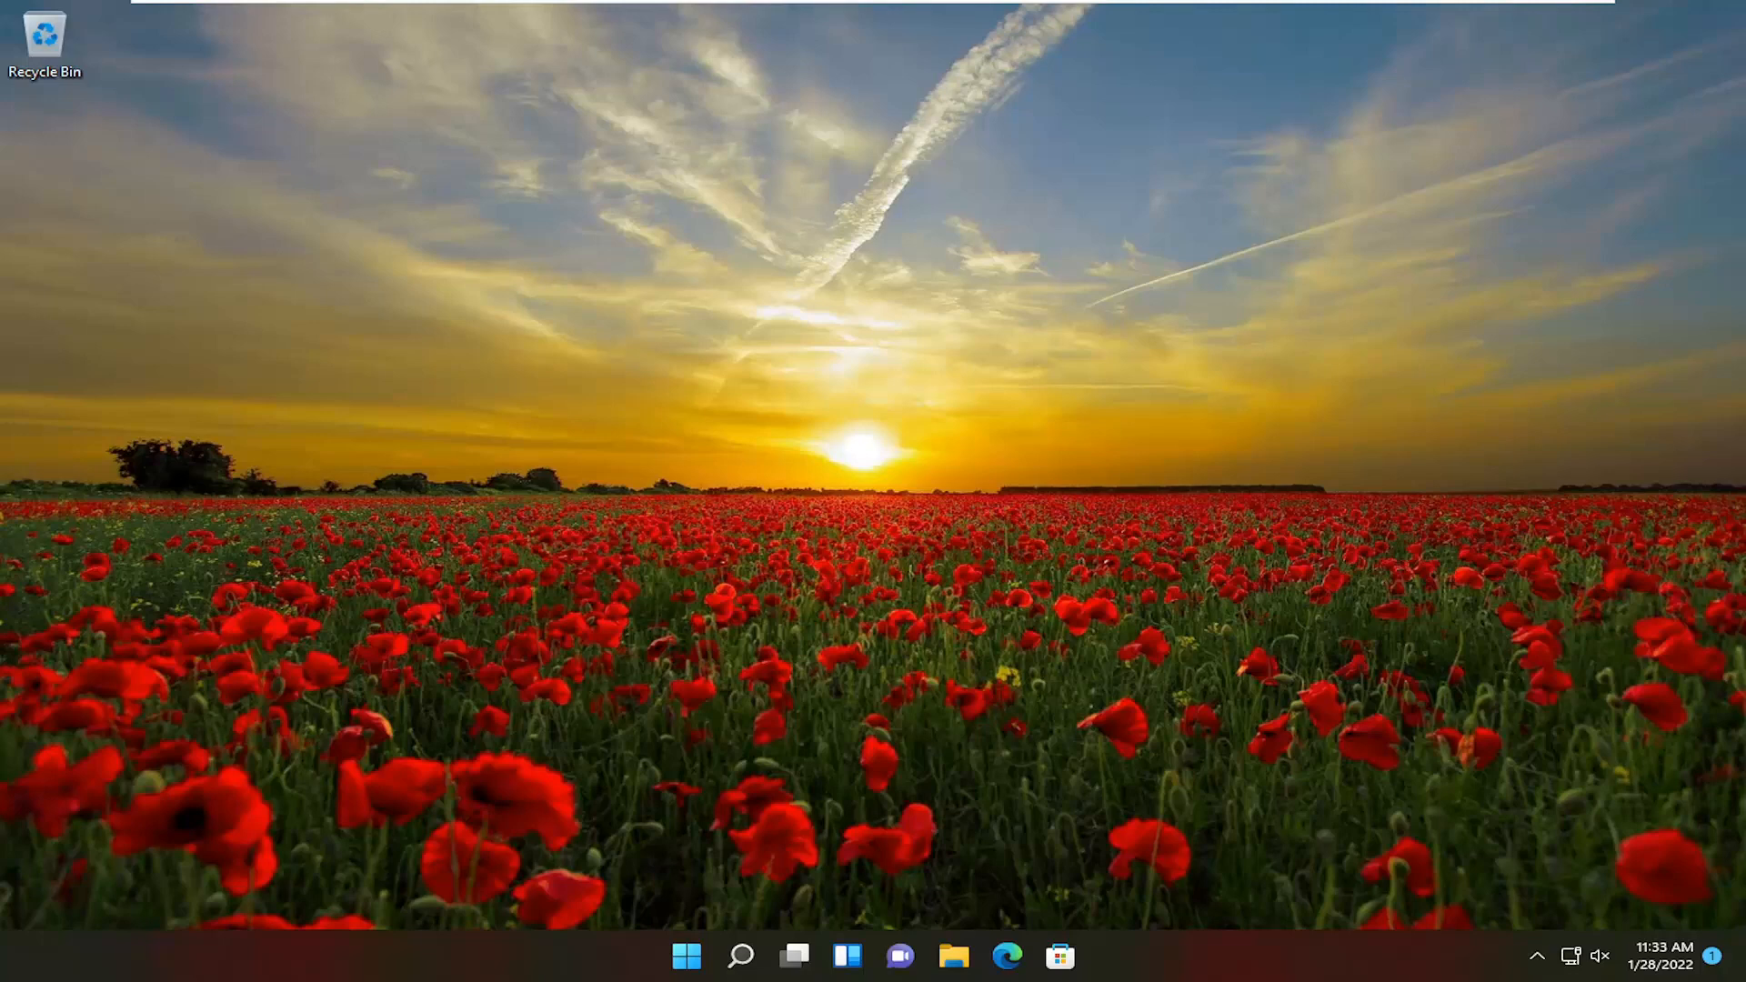
# - Search Windows for 'microsoft store' and launch Microsoft Store from the best match
pyautogui.click(739, 955)
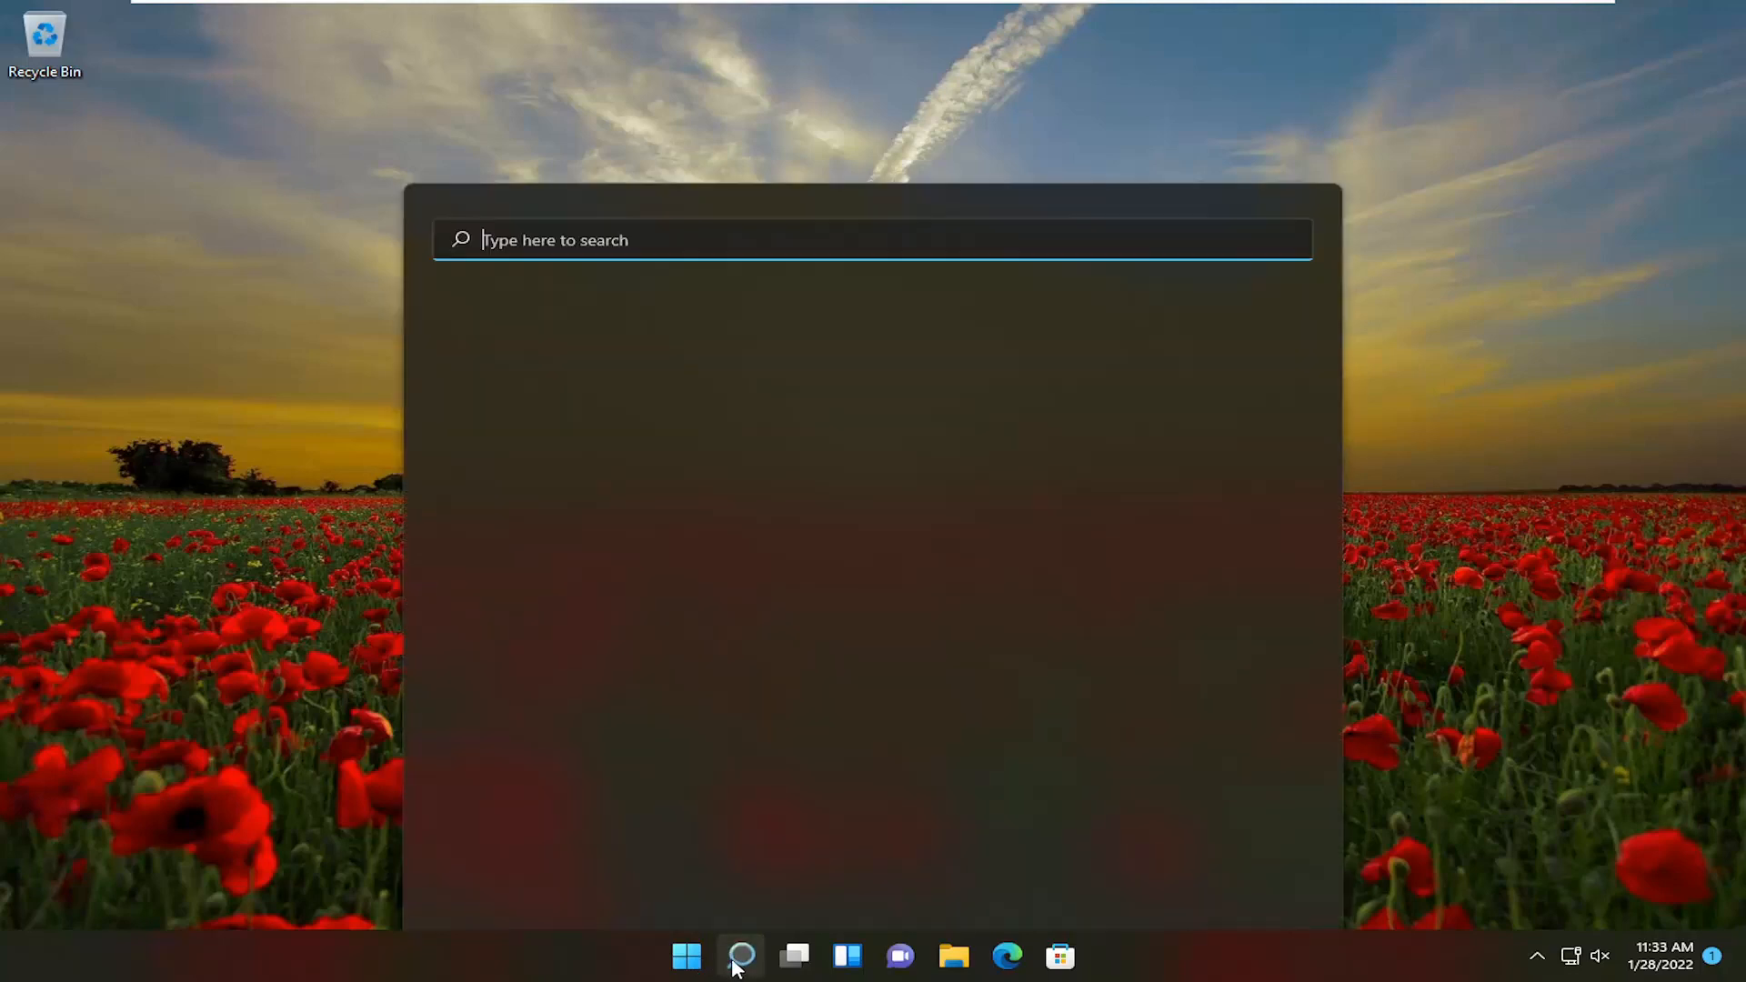
pyautogui.write('microsoft store')
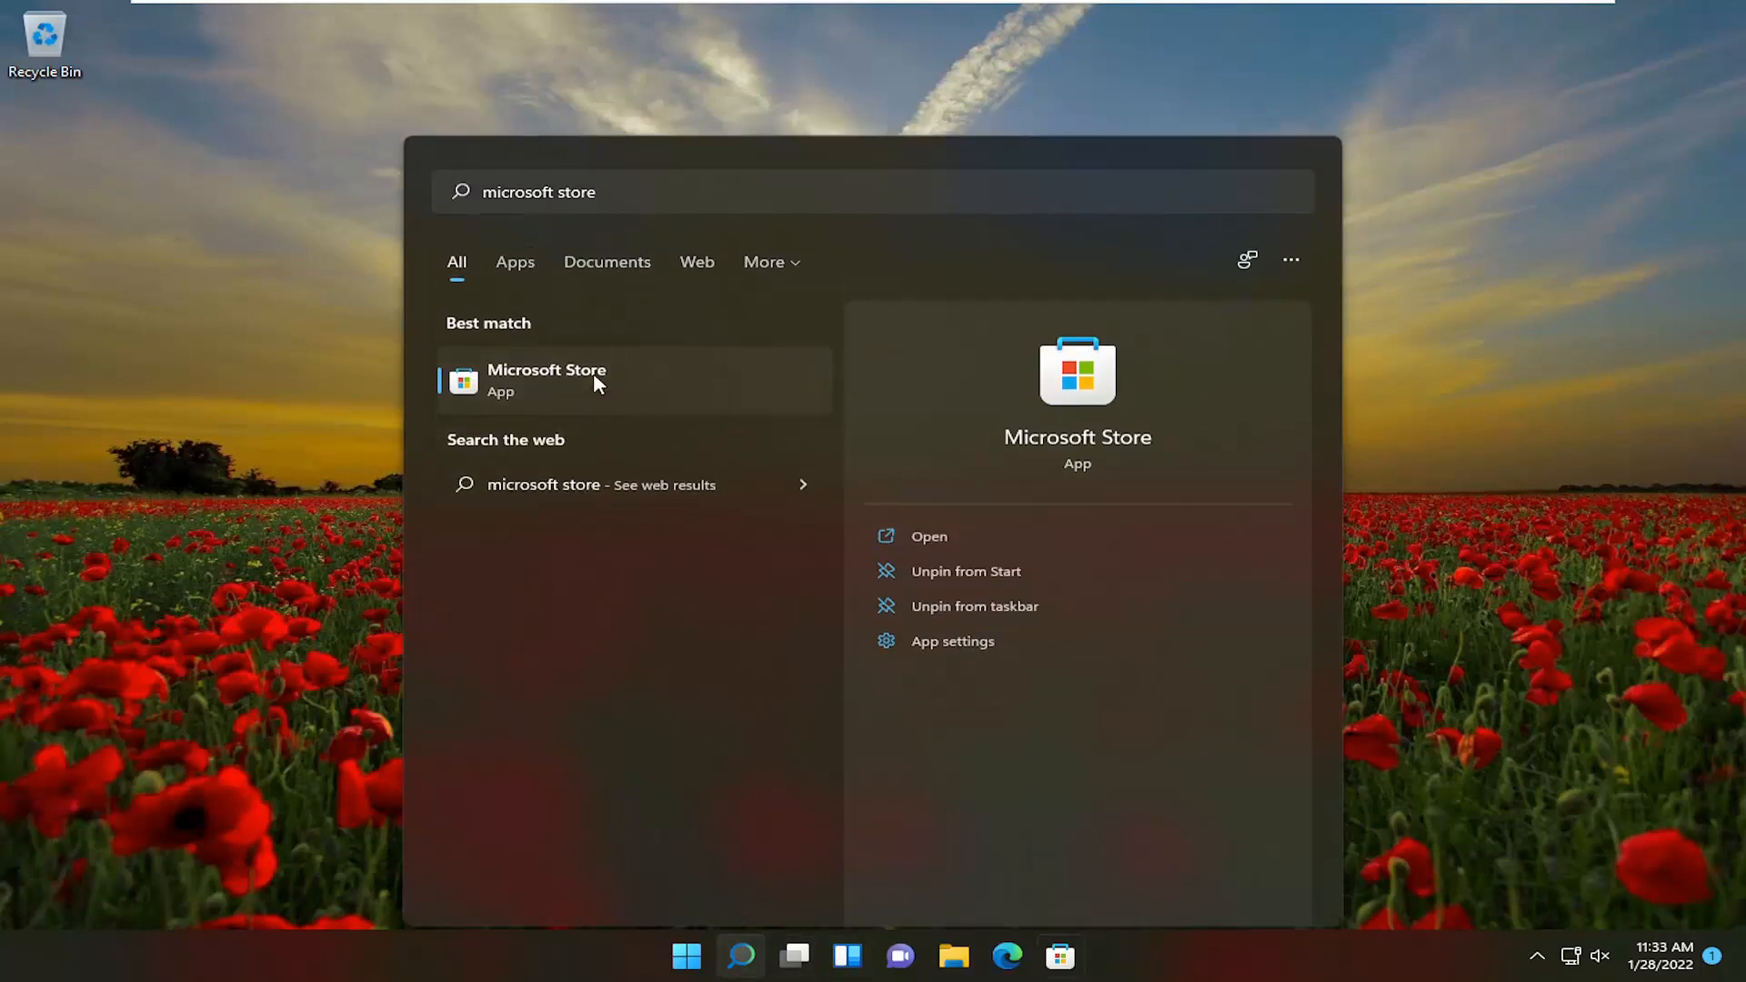
pyautogui.click(546, 378)
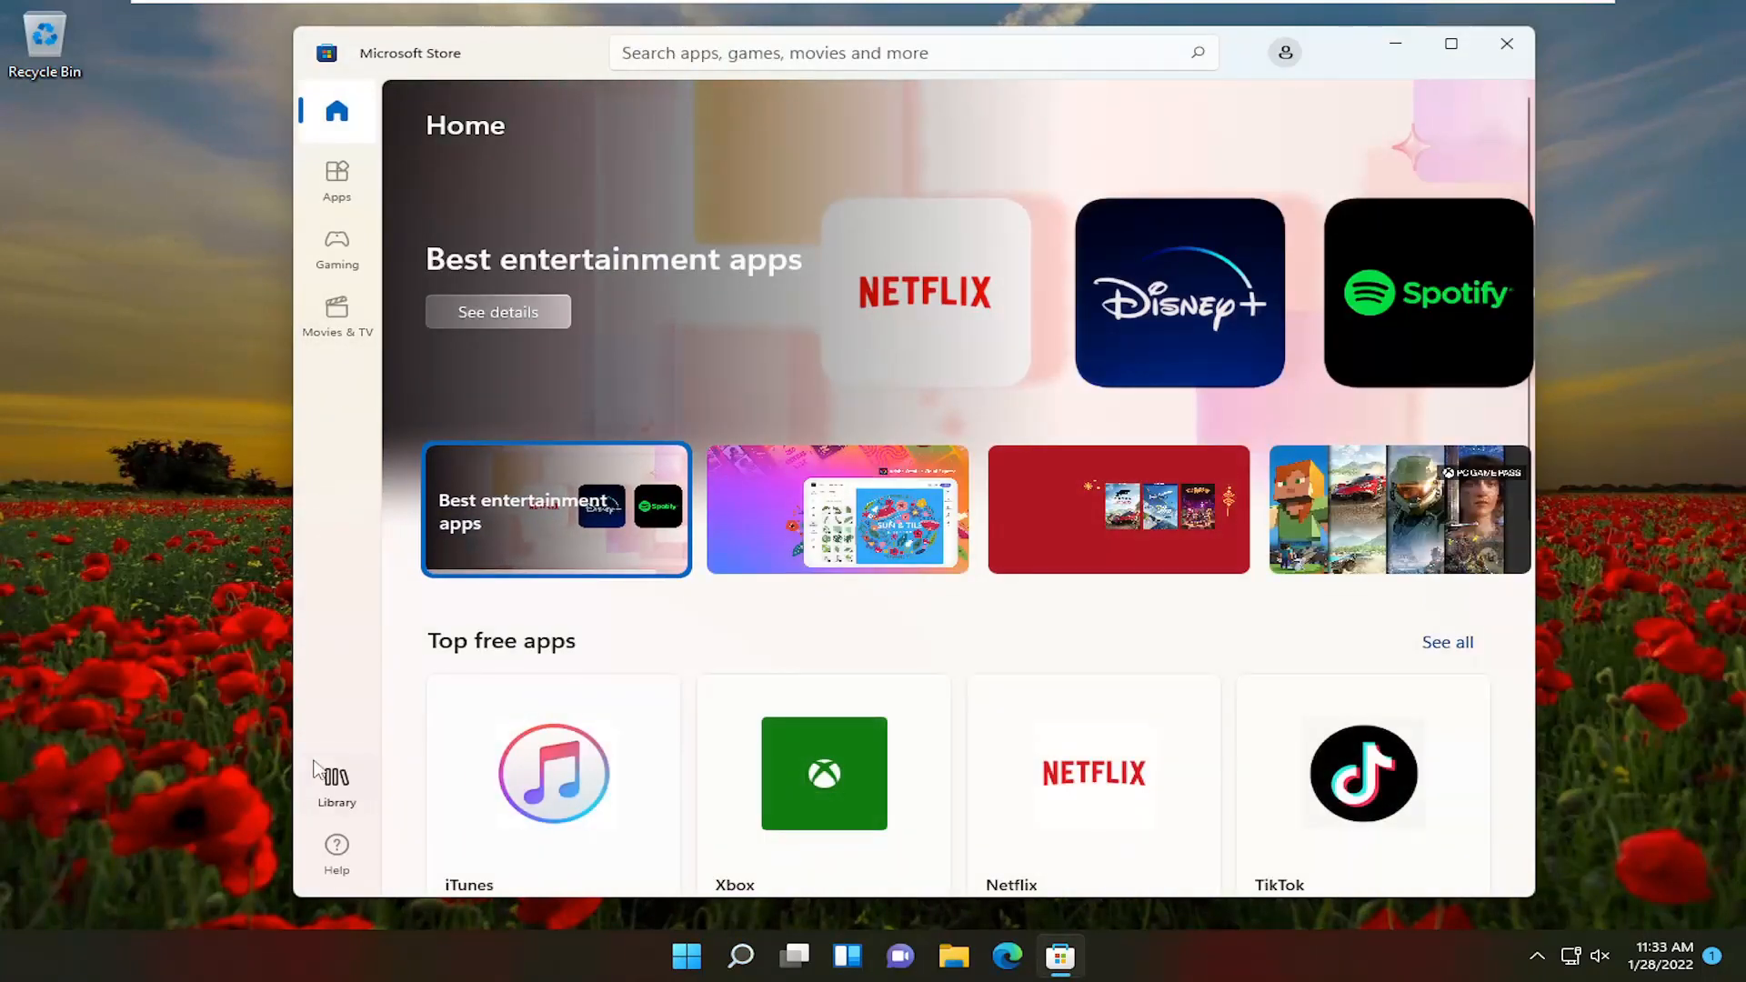
# - Run Get updates in the Store Library until apps report up to date, then close the Store
pyautogui.click(336, 783)
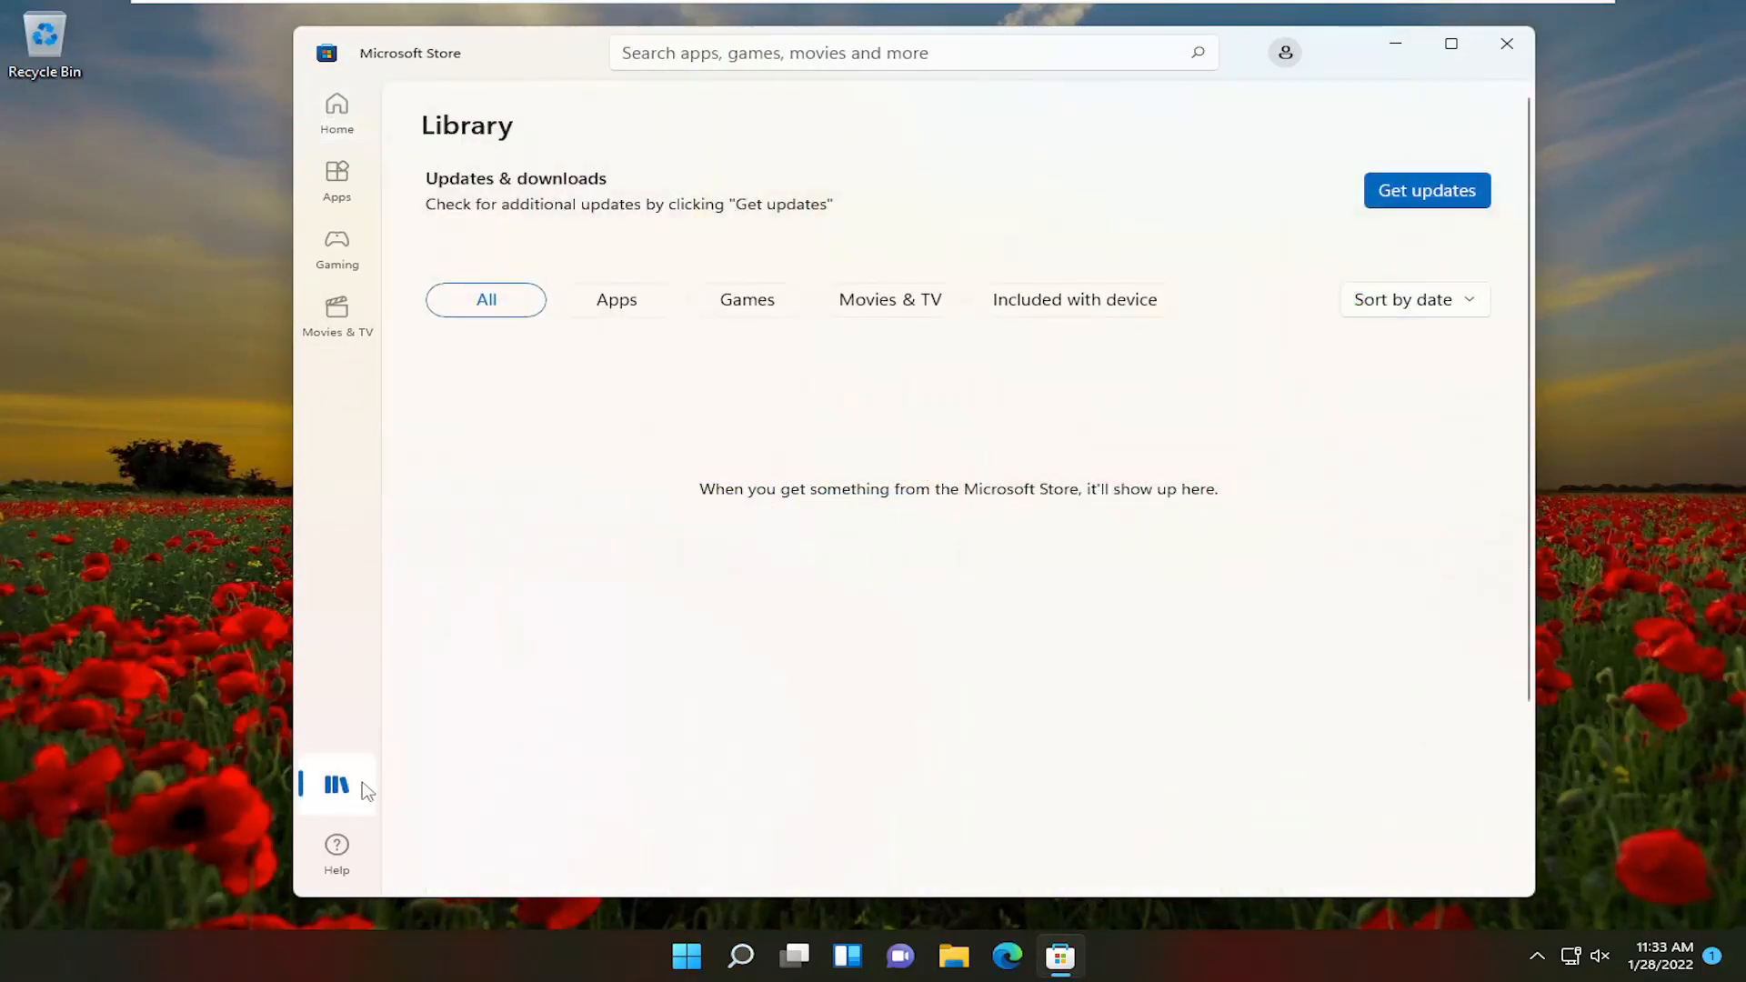
pyautogui.click(1427, 190)
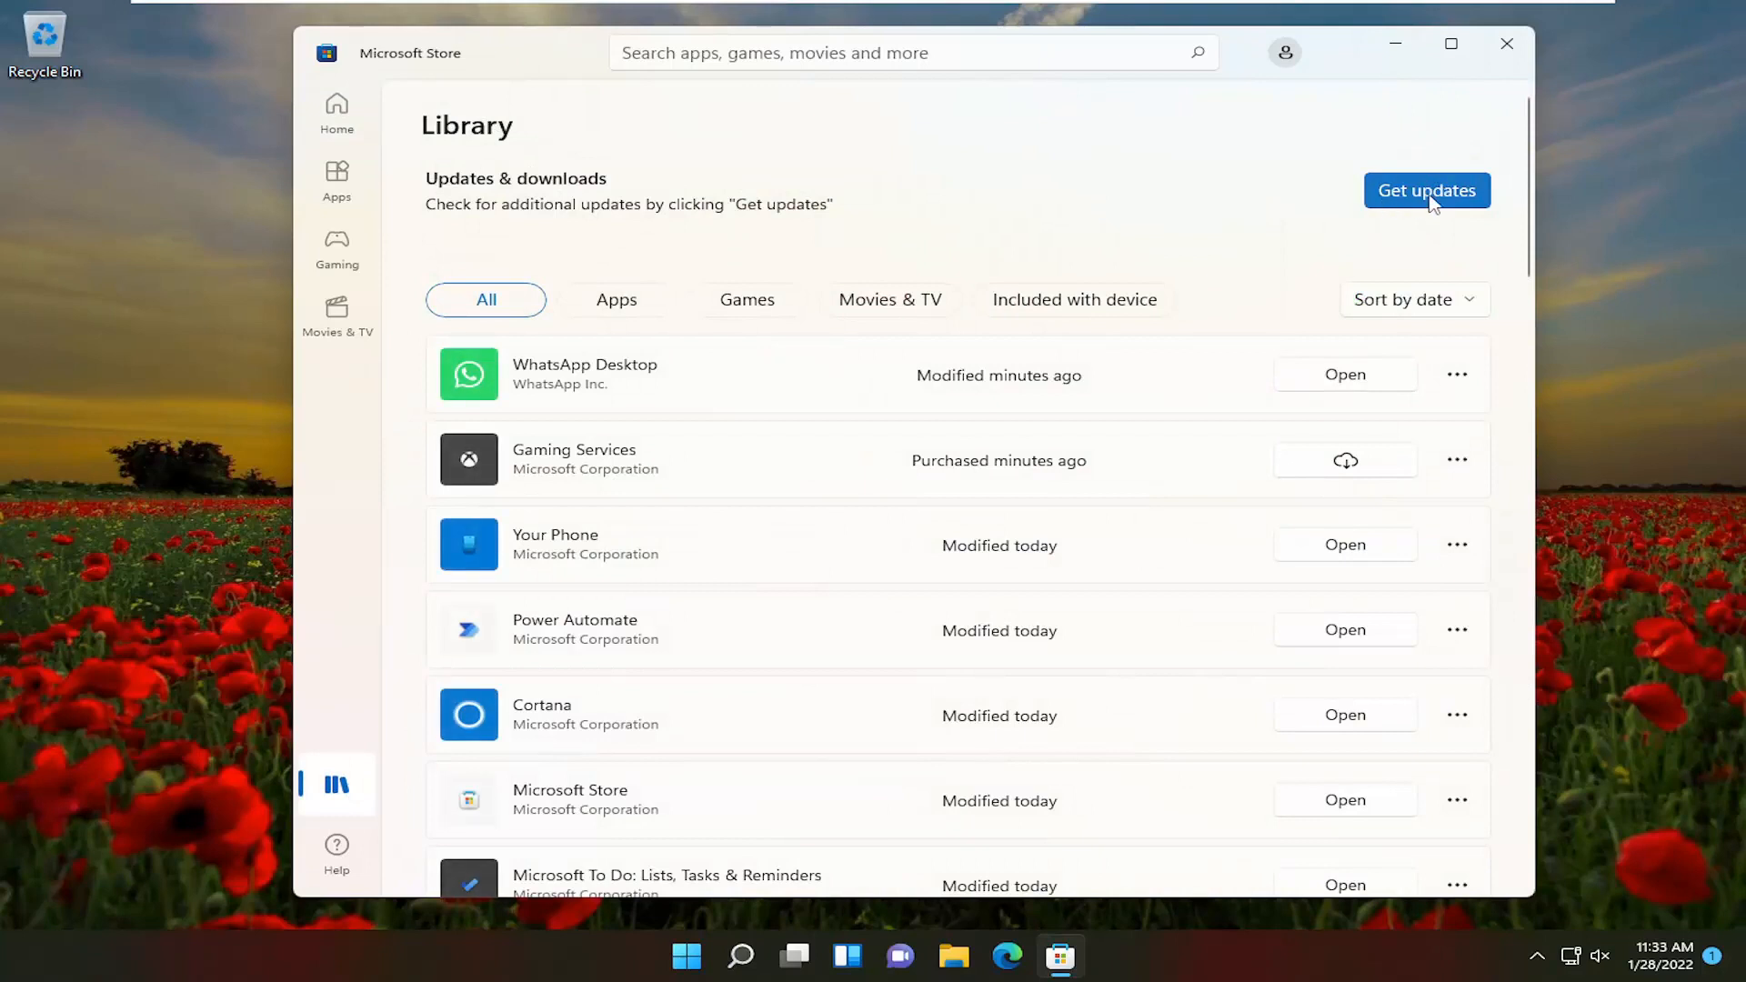
pyautogui.click(1426, 190)
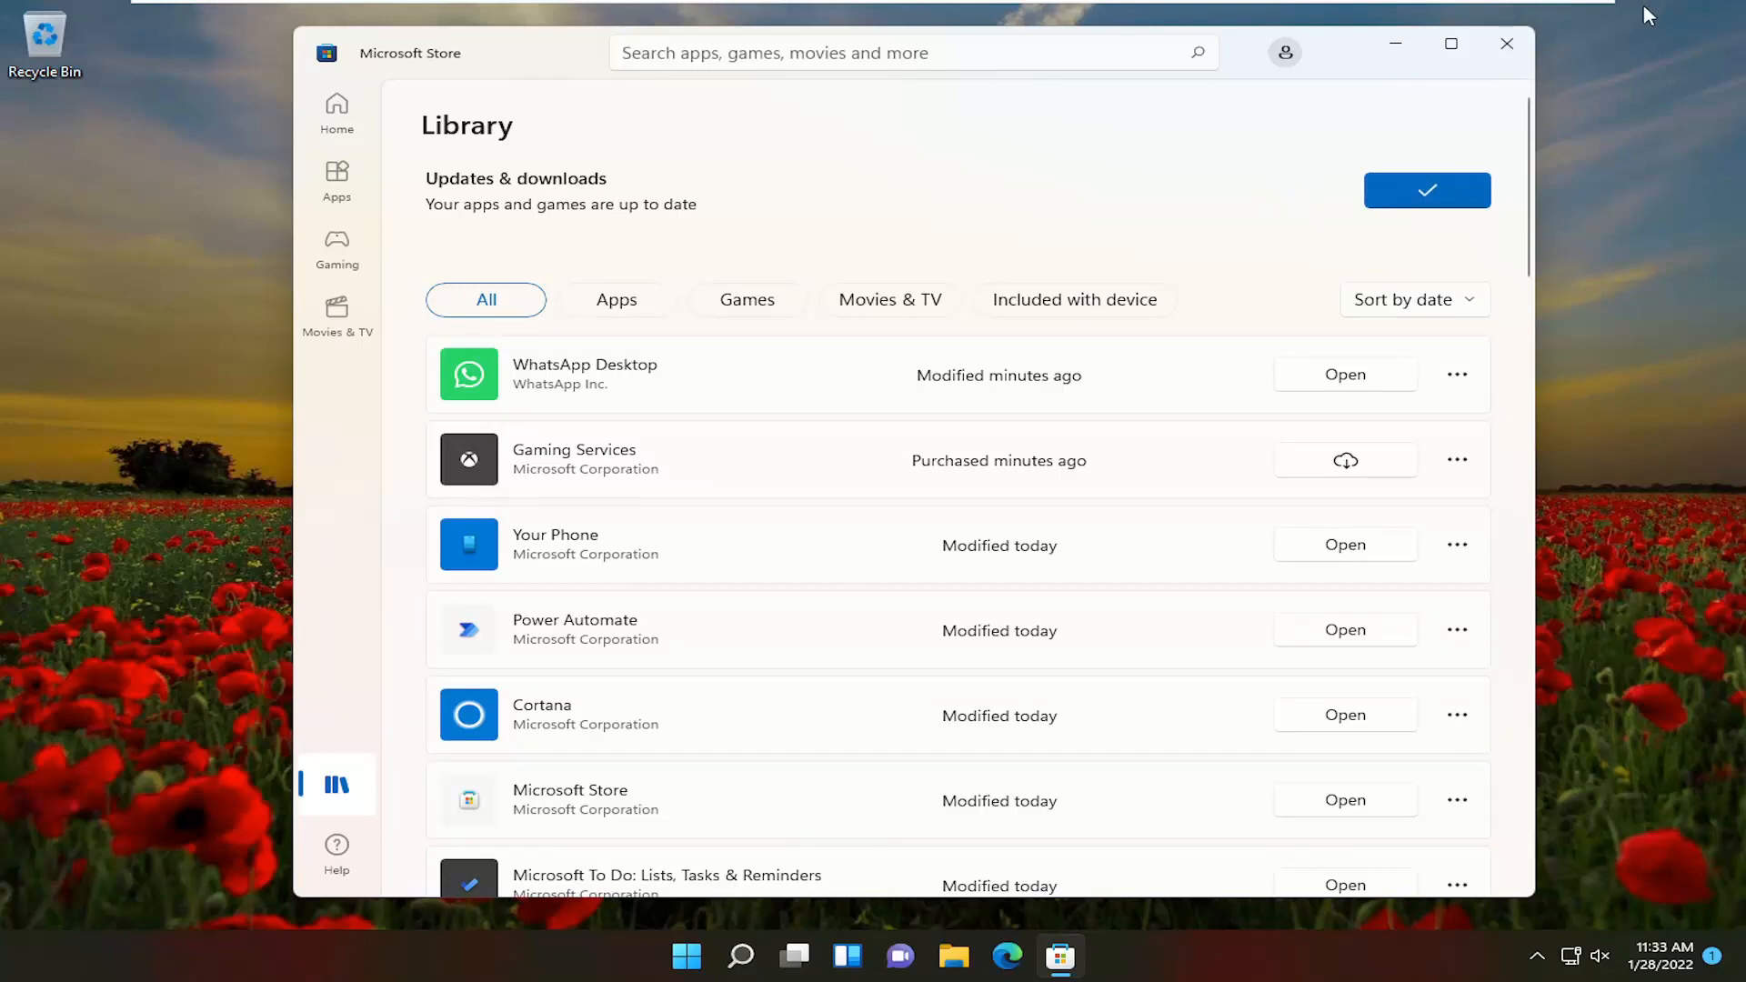
pyautogui.click(1506, 44)
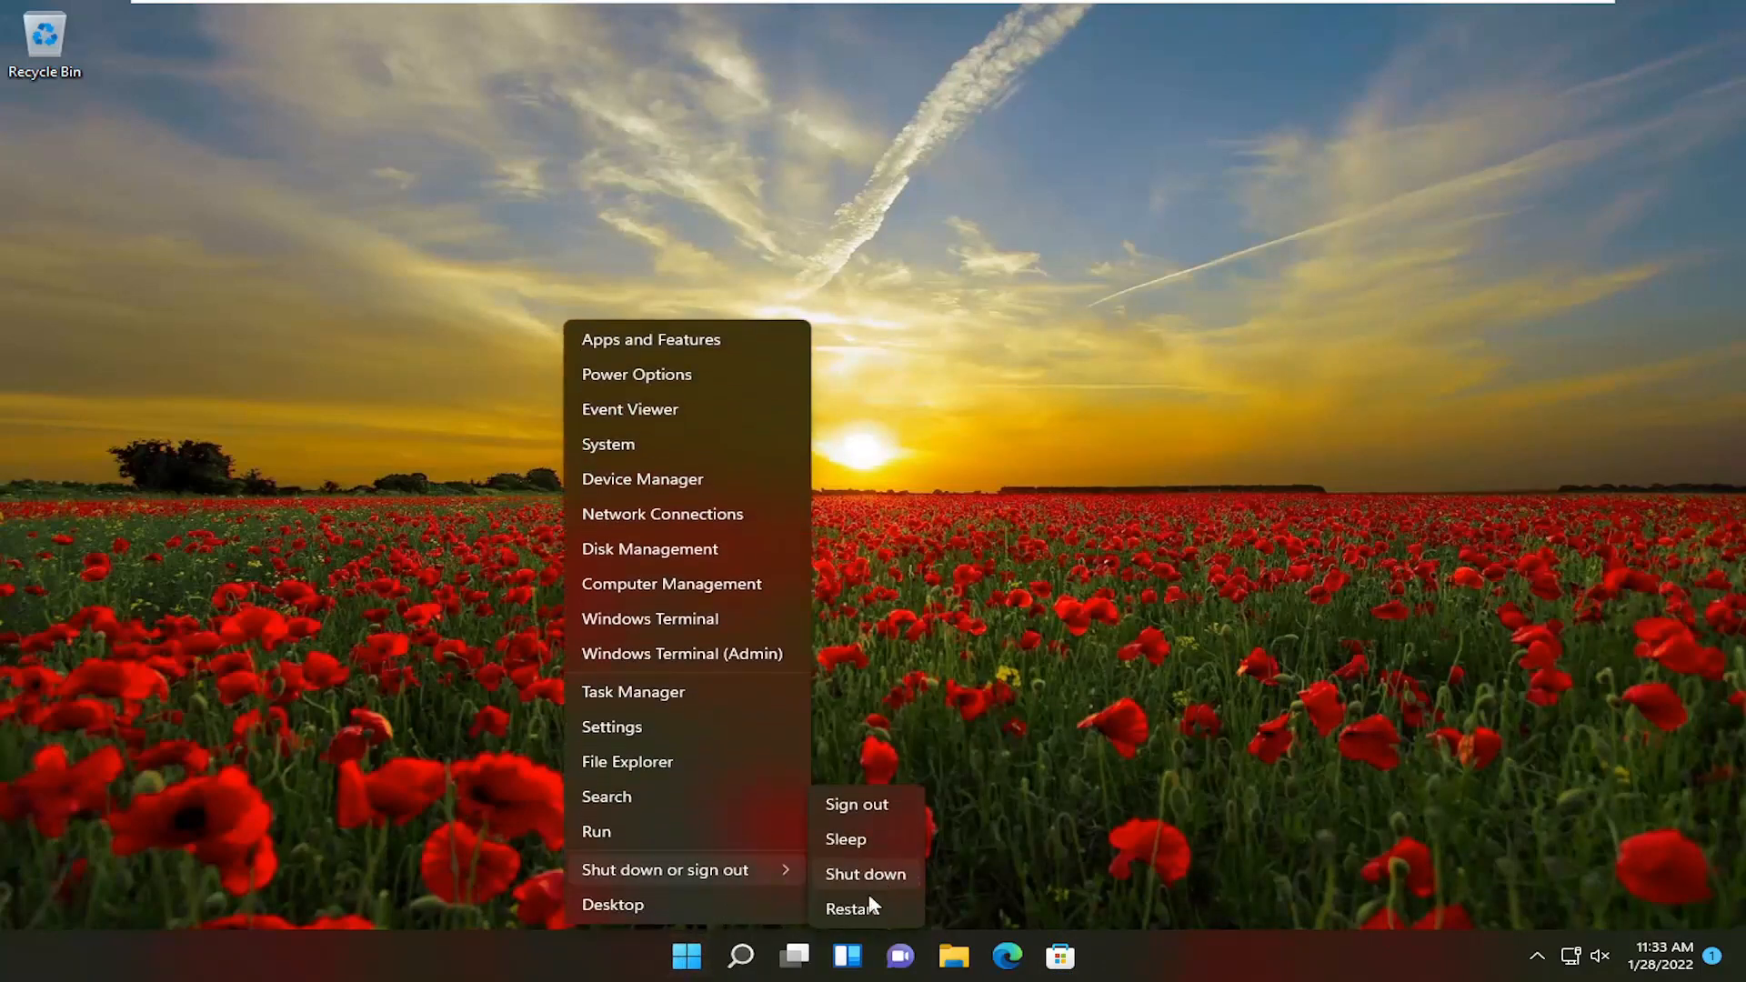
# - Restart Windows from the Start menu's Shut down or sign out options
pyautogui.click(852, 908)
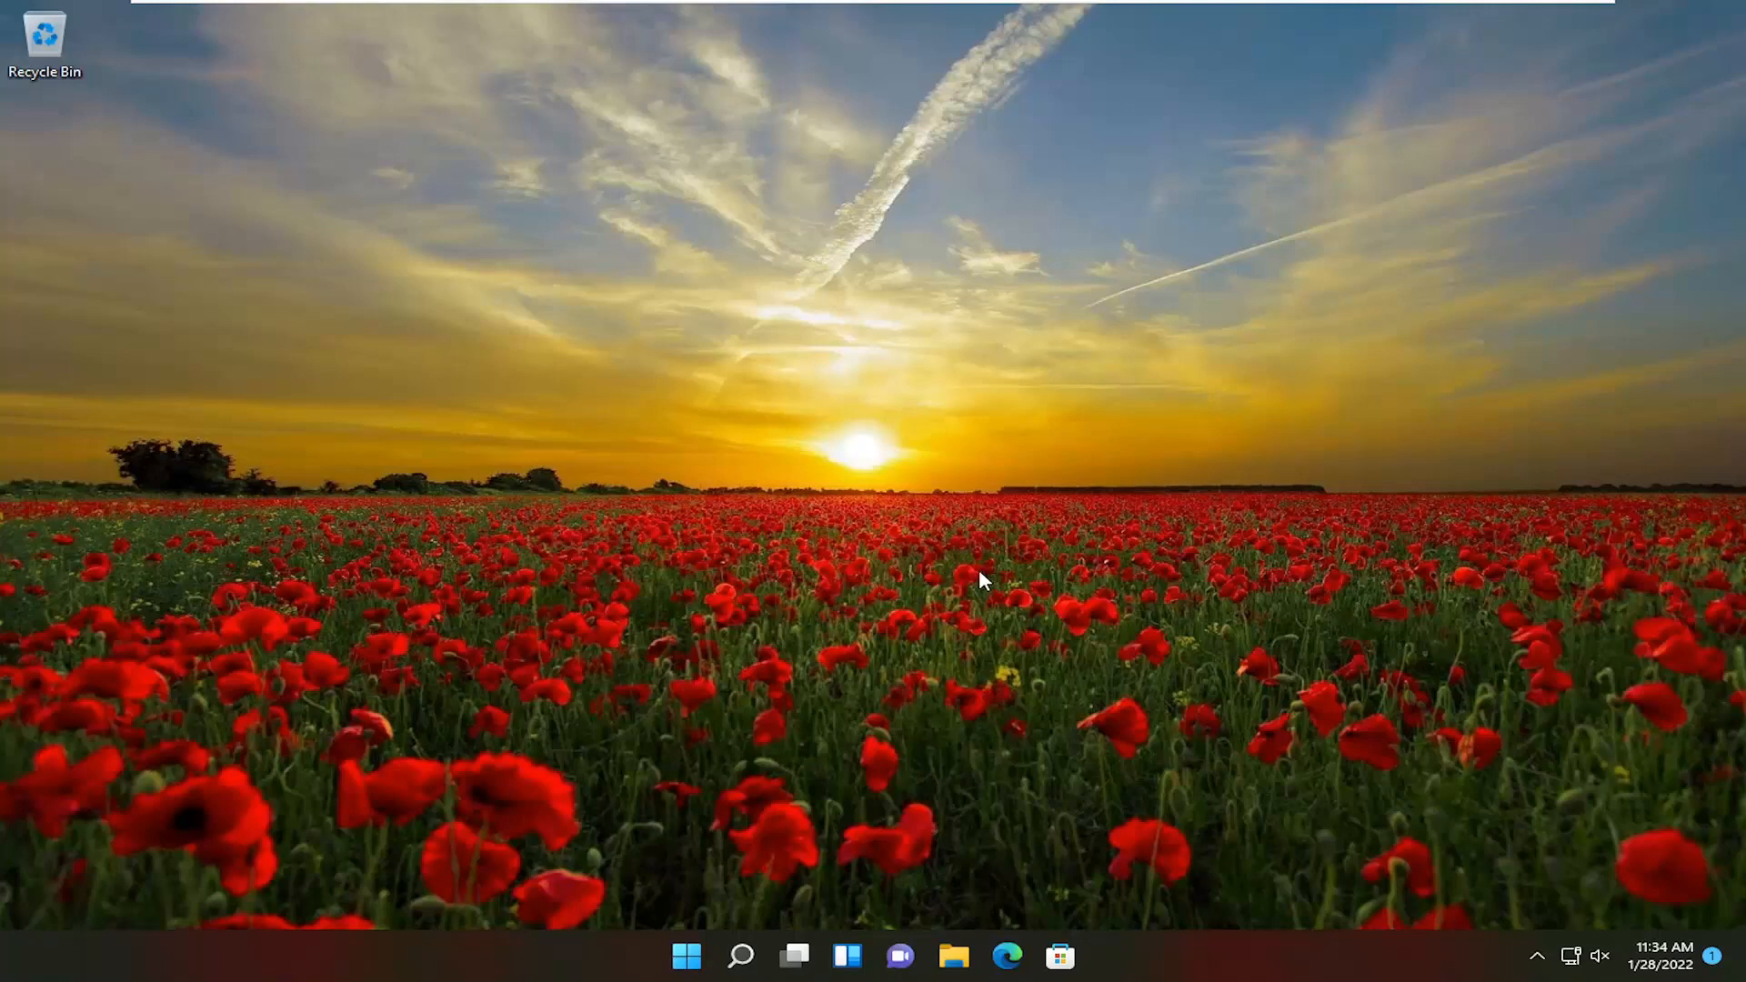
pyautogui.moveTo(806, 897)
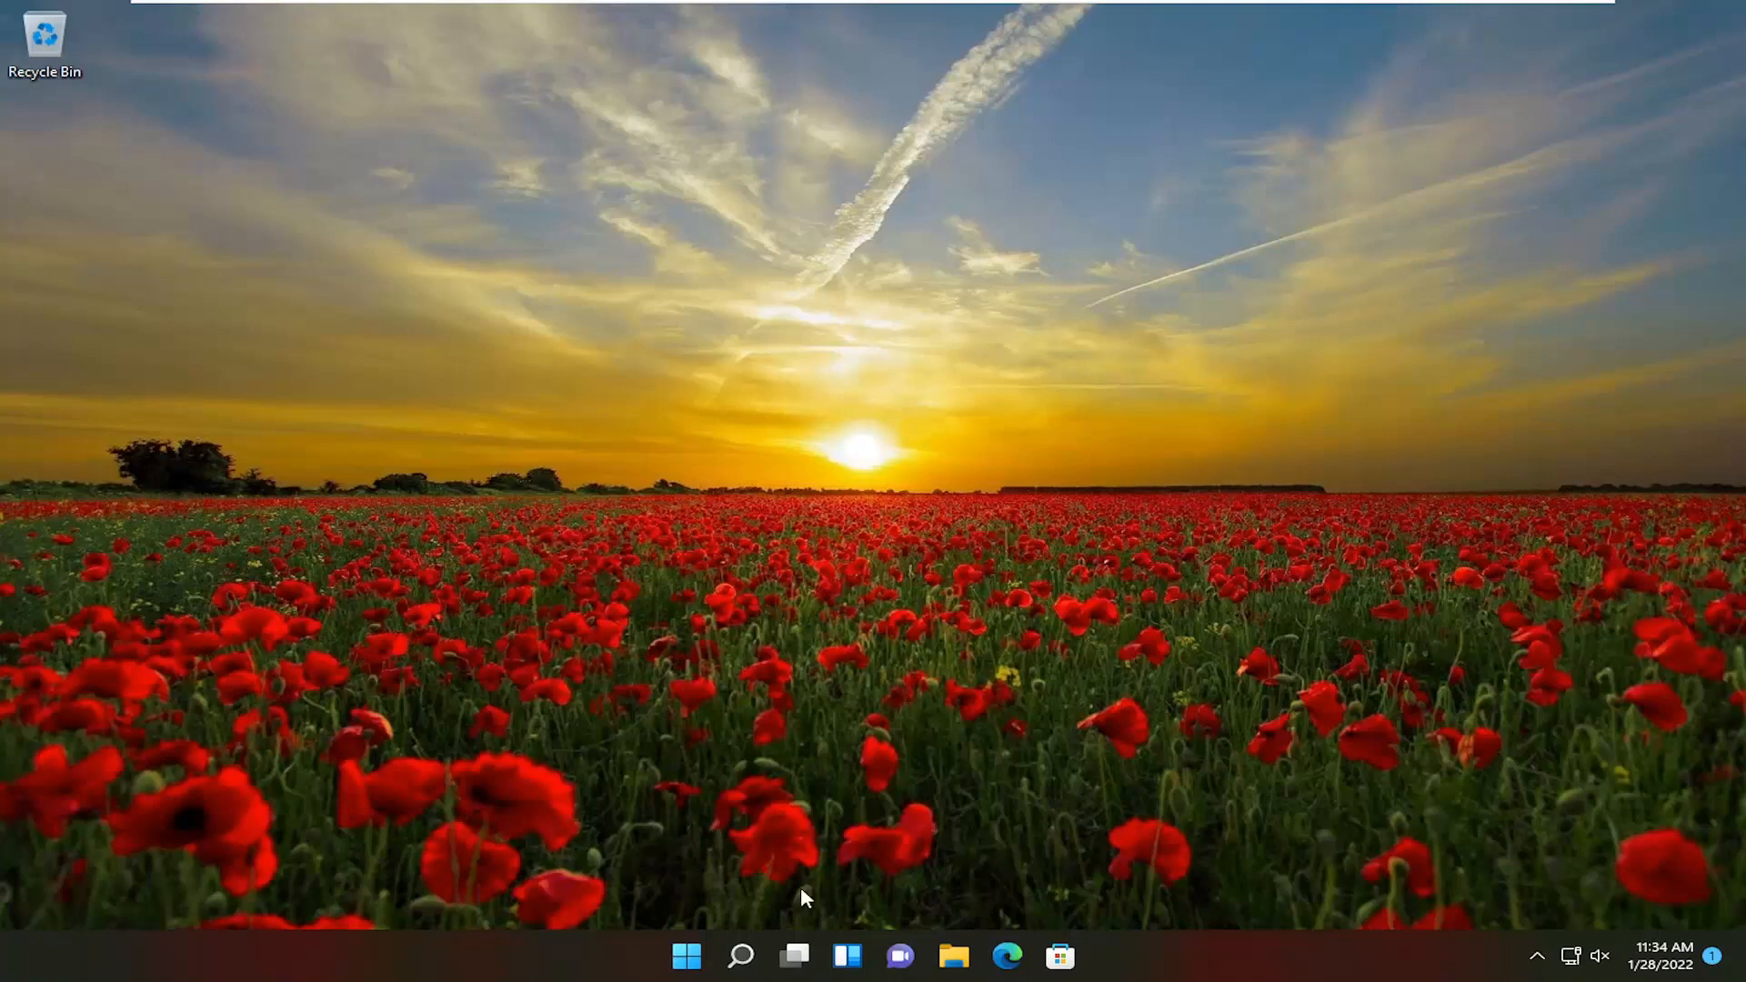
# - Search Windows for 'apps and features' and open that system settings page
pyautogui.click(739, 956)
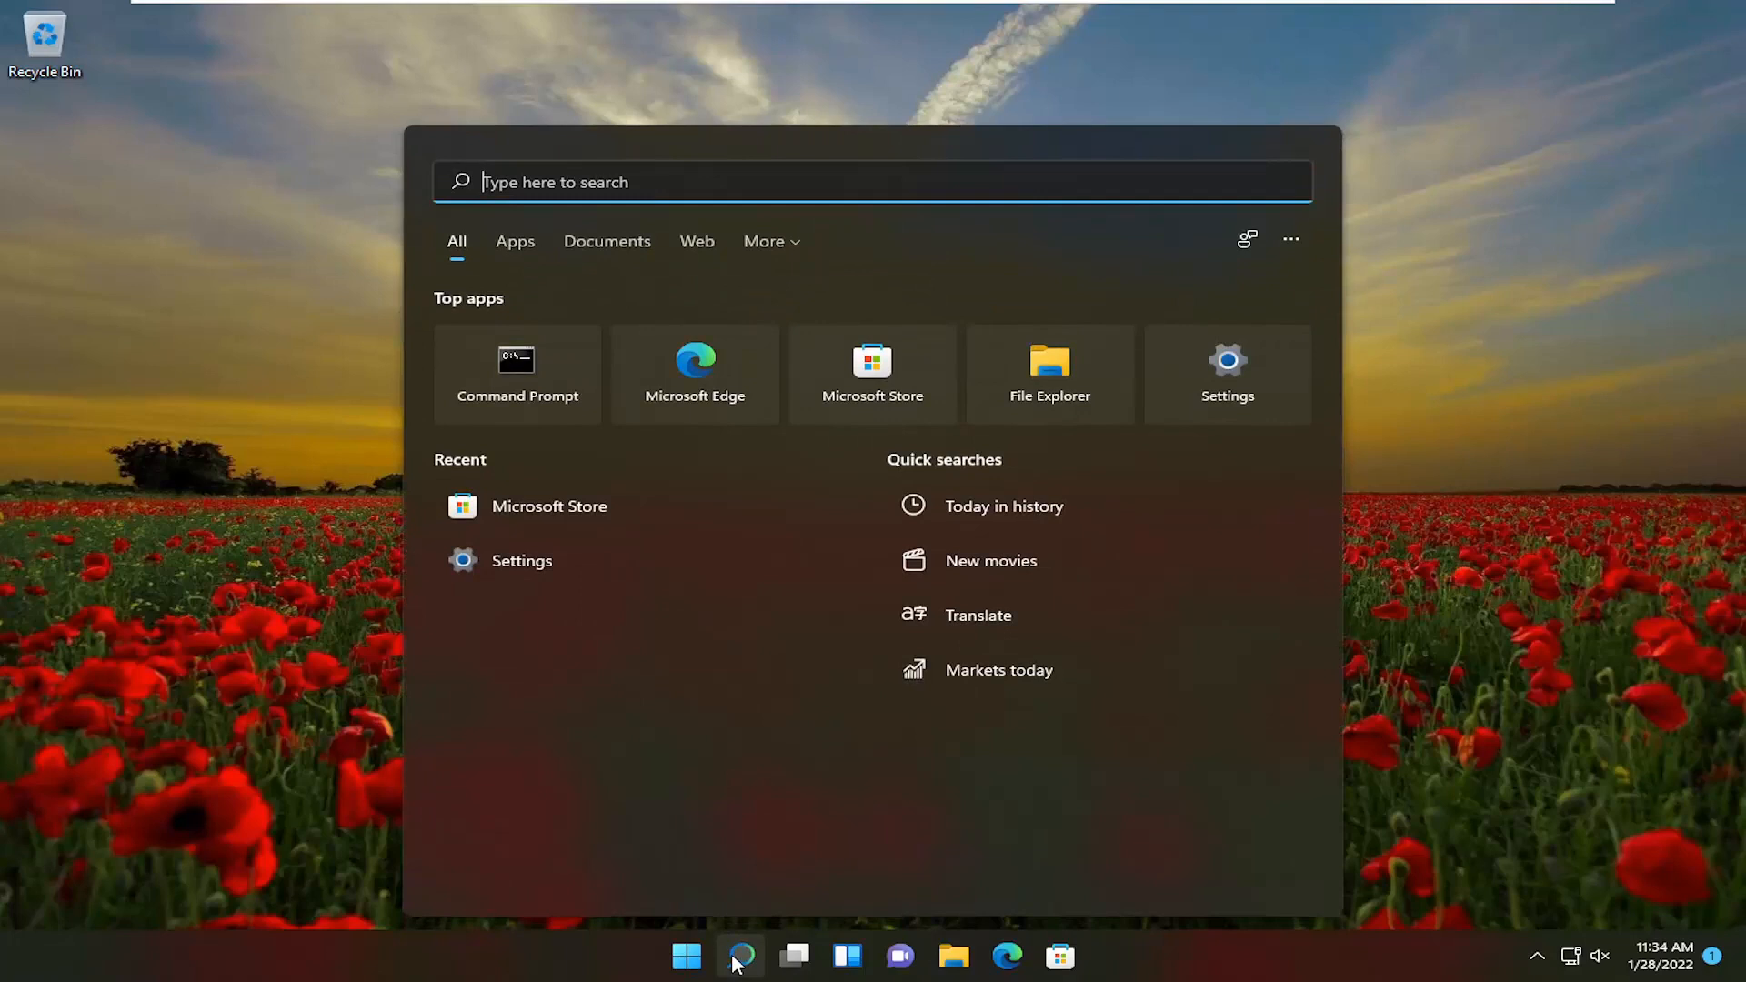
pyautogui.write('apps and fea')
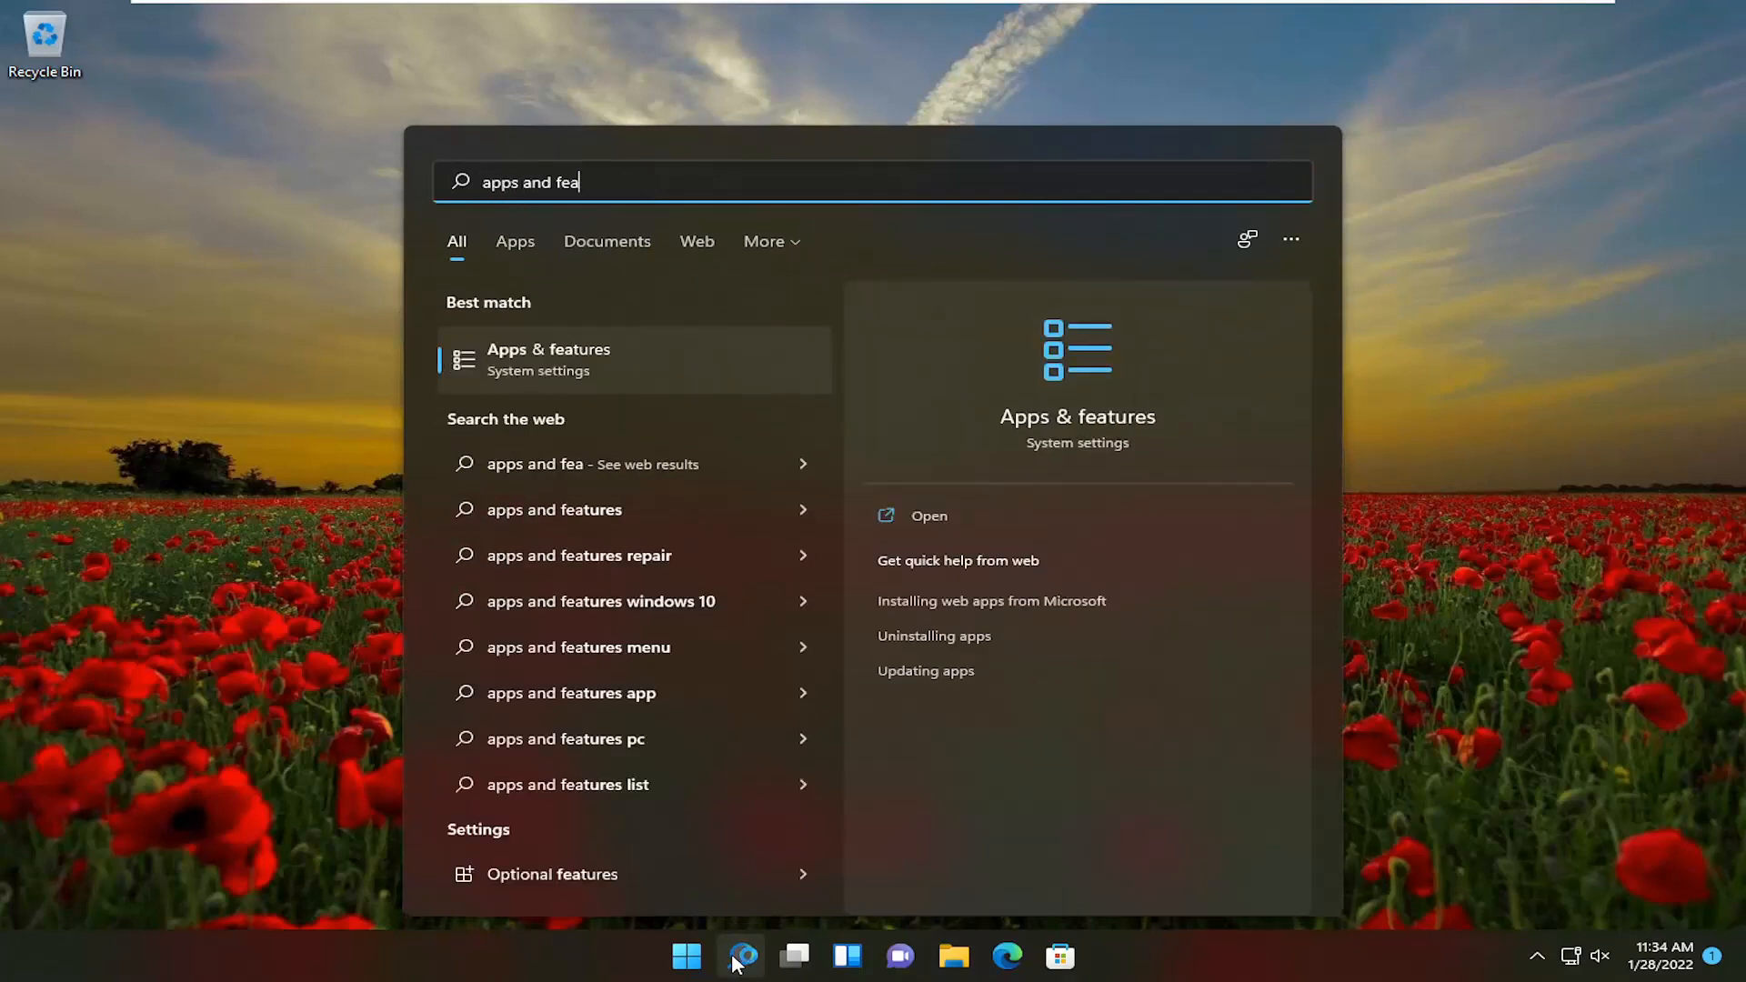
pyautogui.moveTo(574, 372)
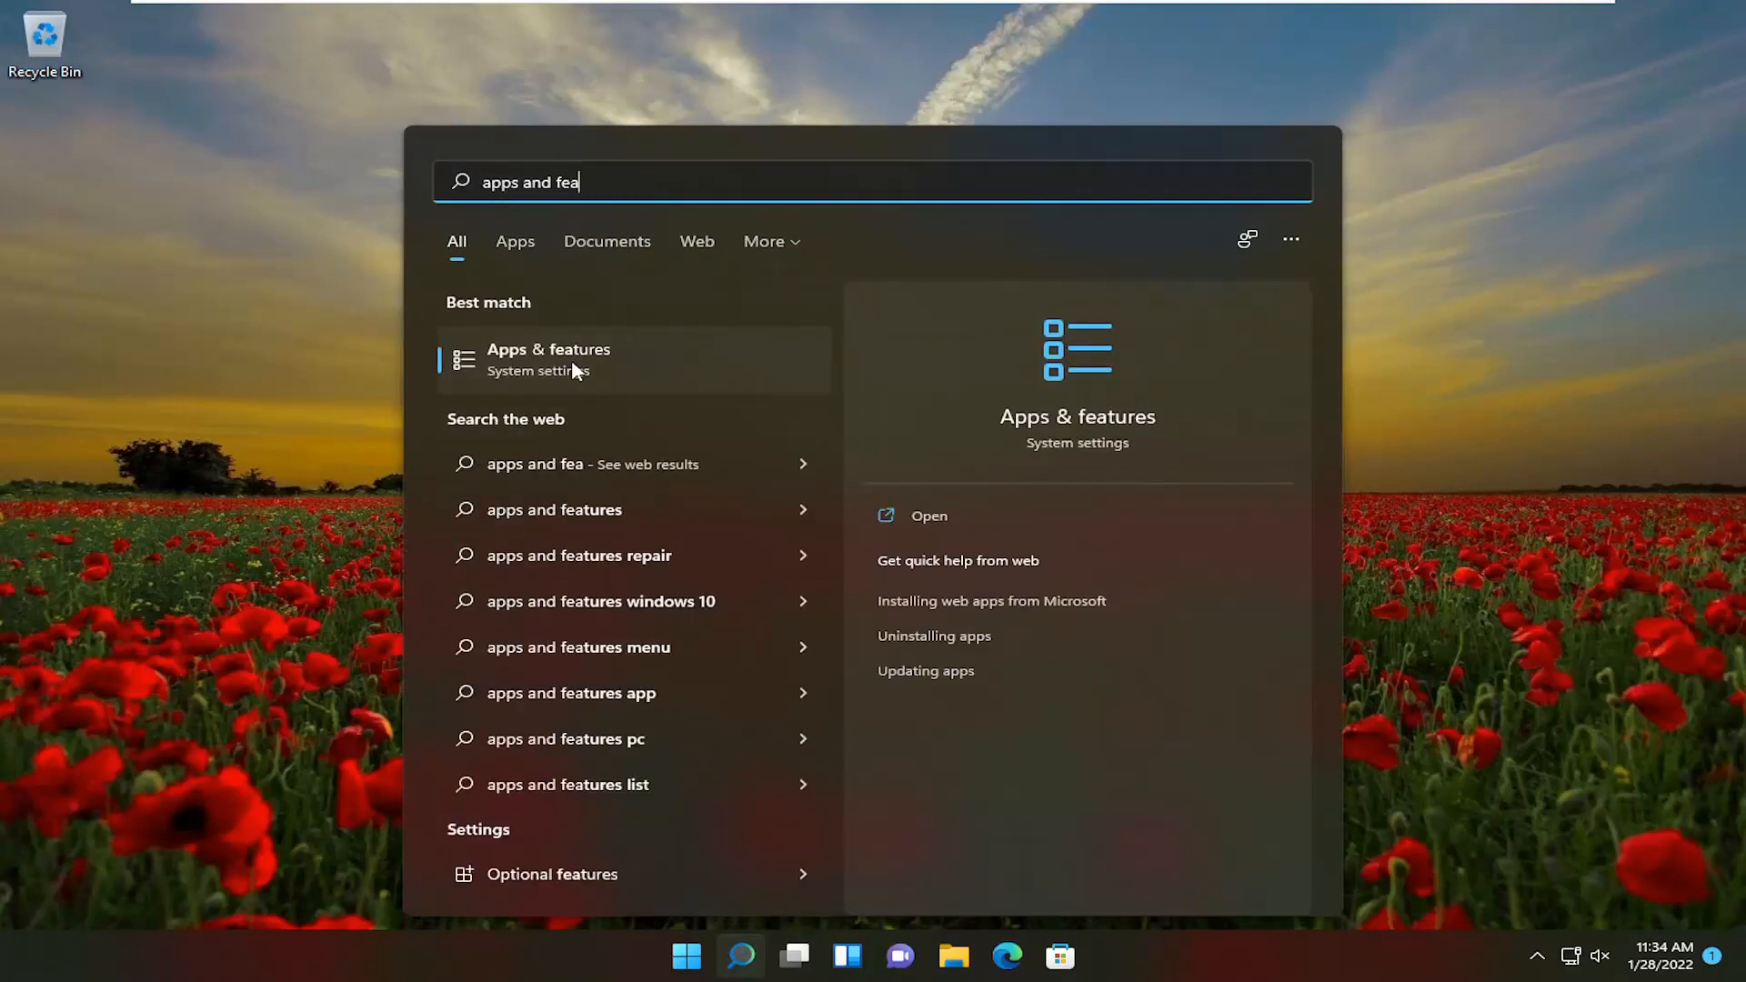
pyautogui.click(548, 359)
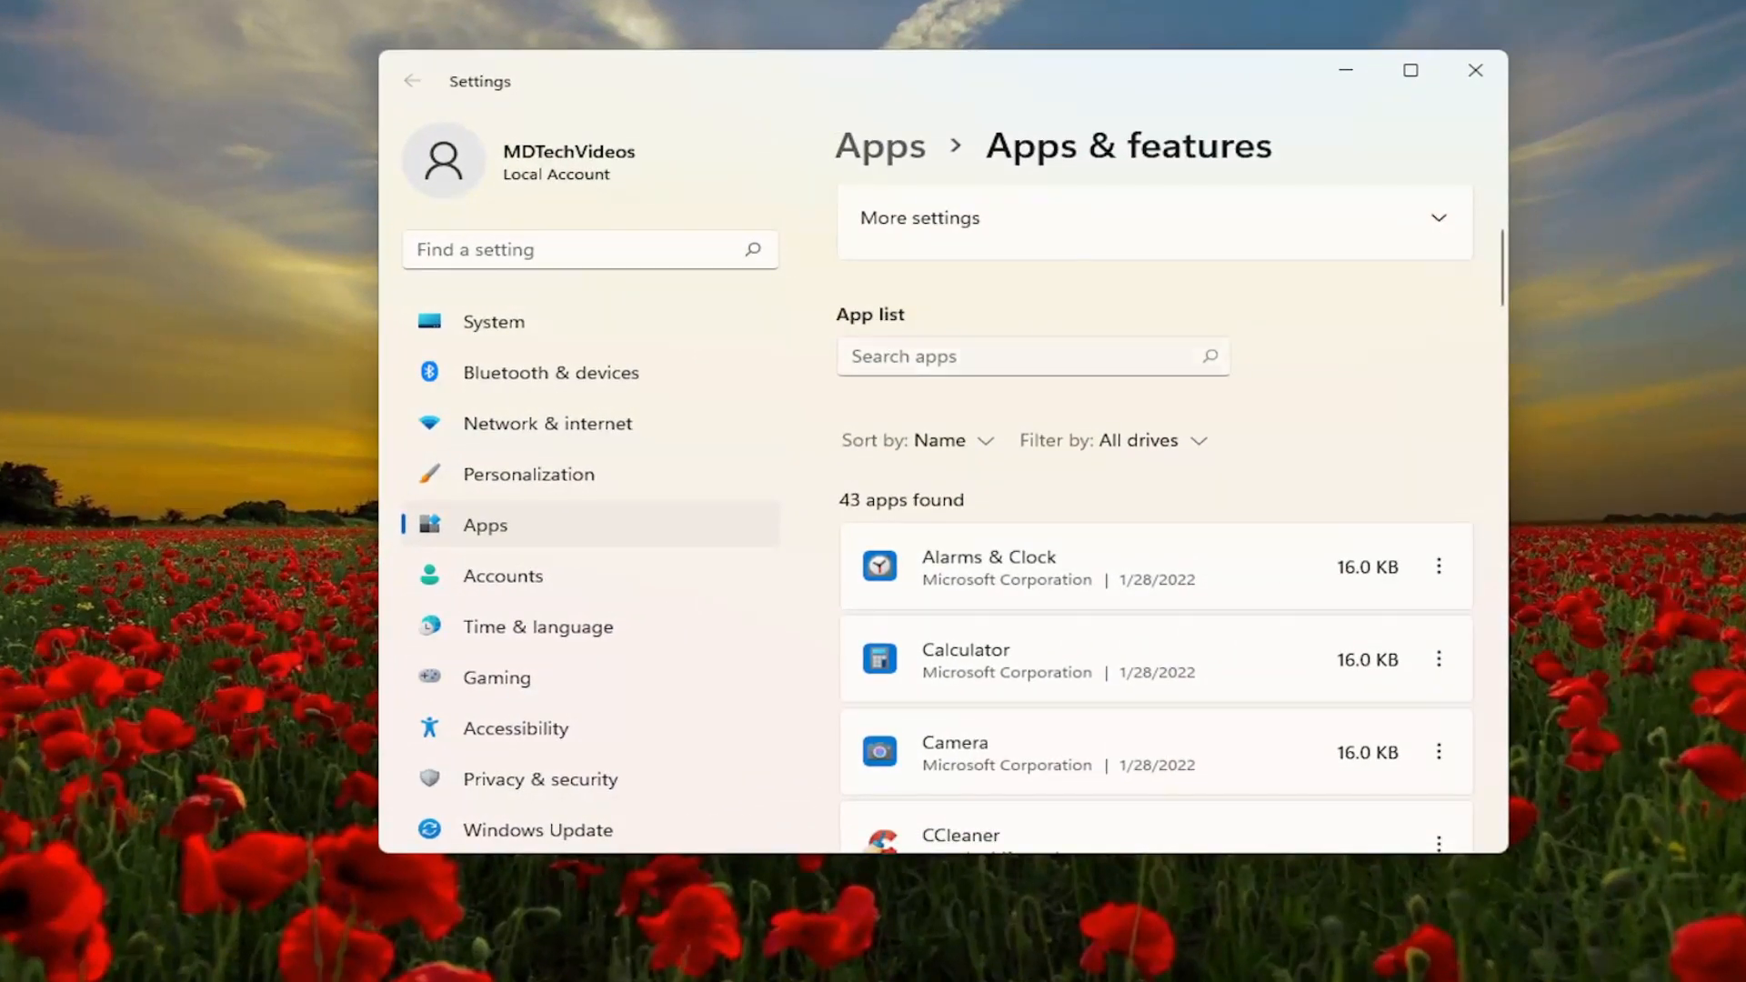
# - Find WhatsApp in the app list, uninstall it and confirm, then relaunch Microsoft Store via Search
pyautogui.write('whats')
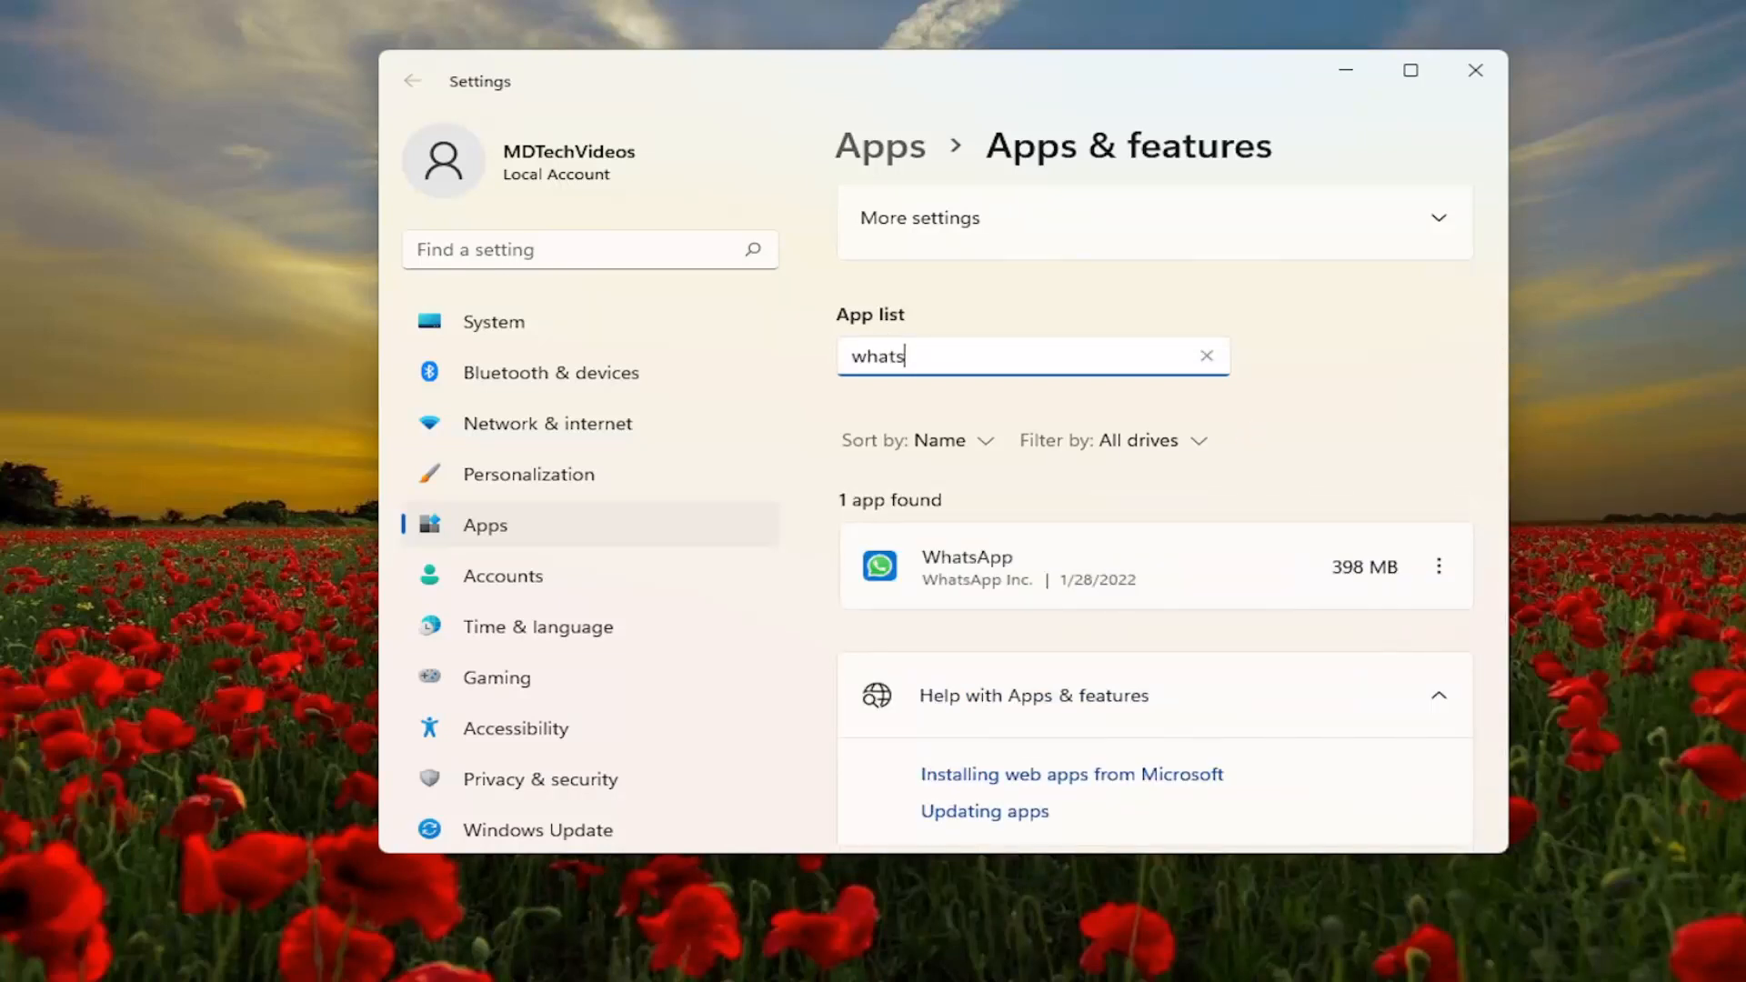
pyautogui.write('app')
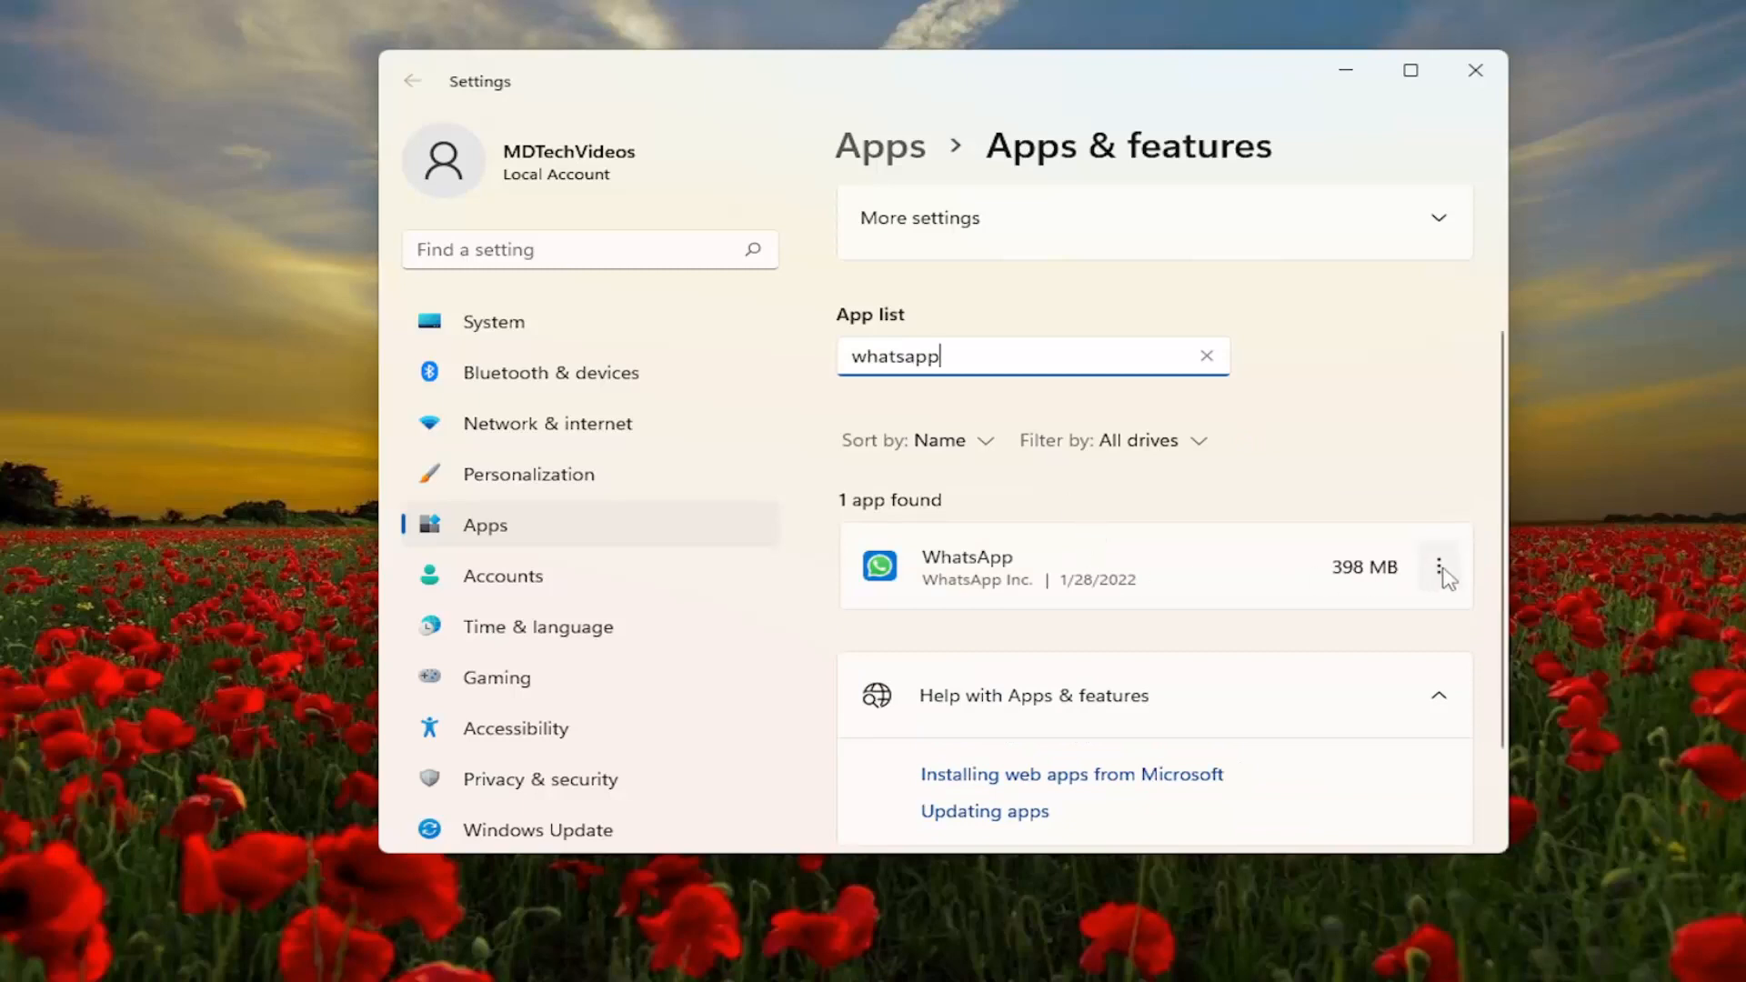
pyautogui.click(1438, 565)
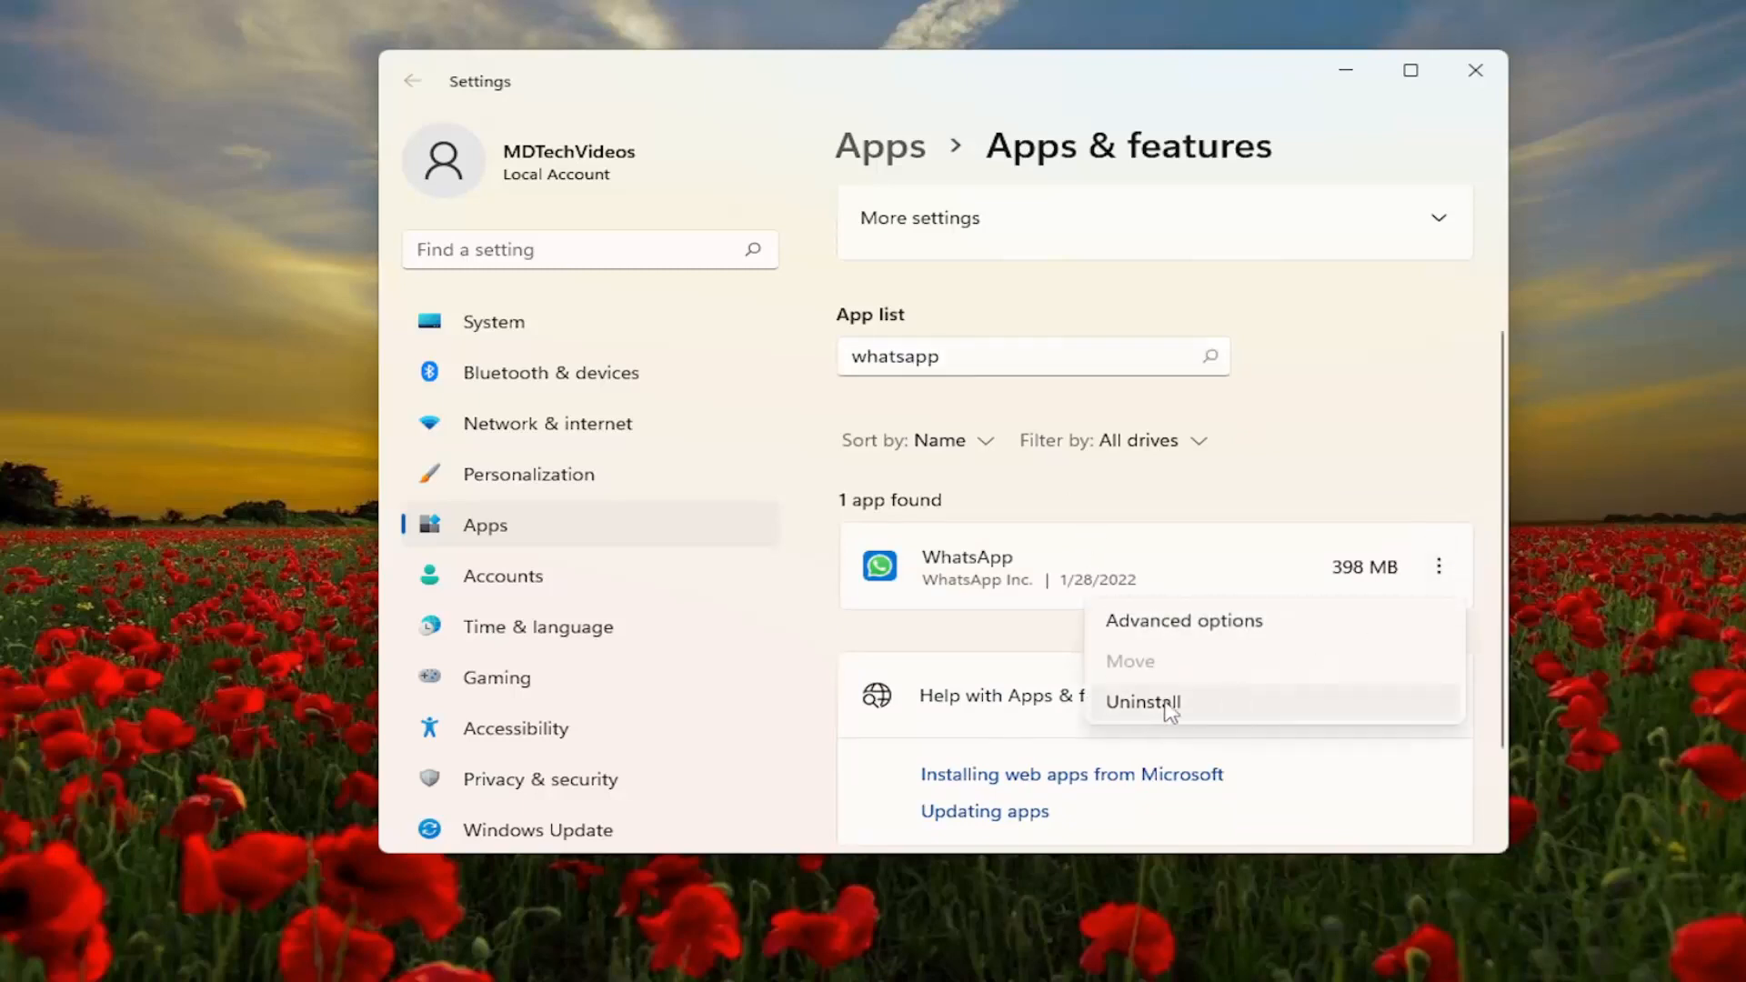
pyautogui.click(1141, 701)
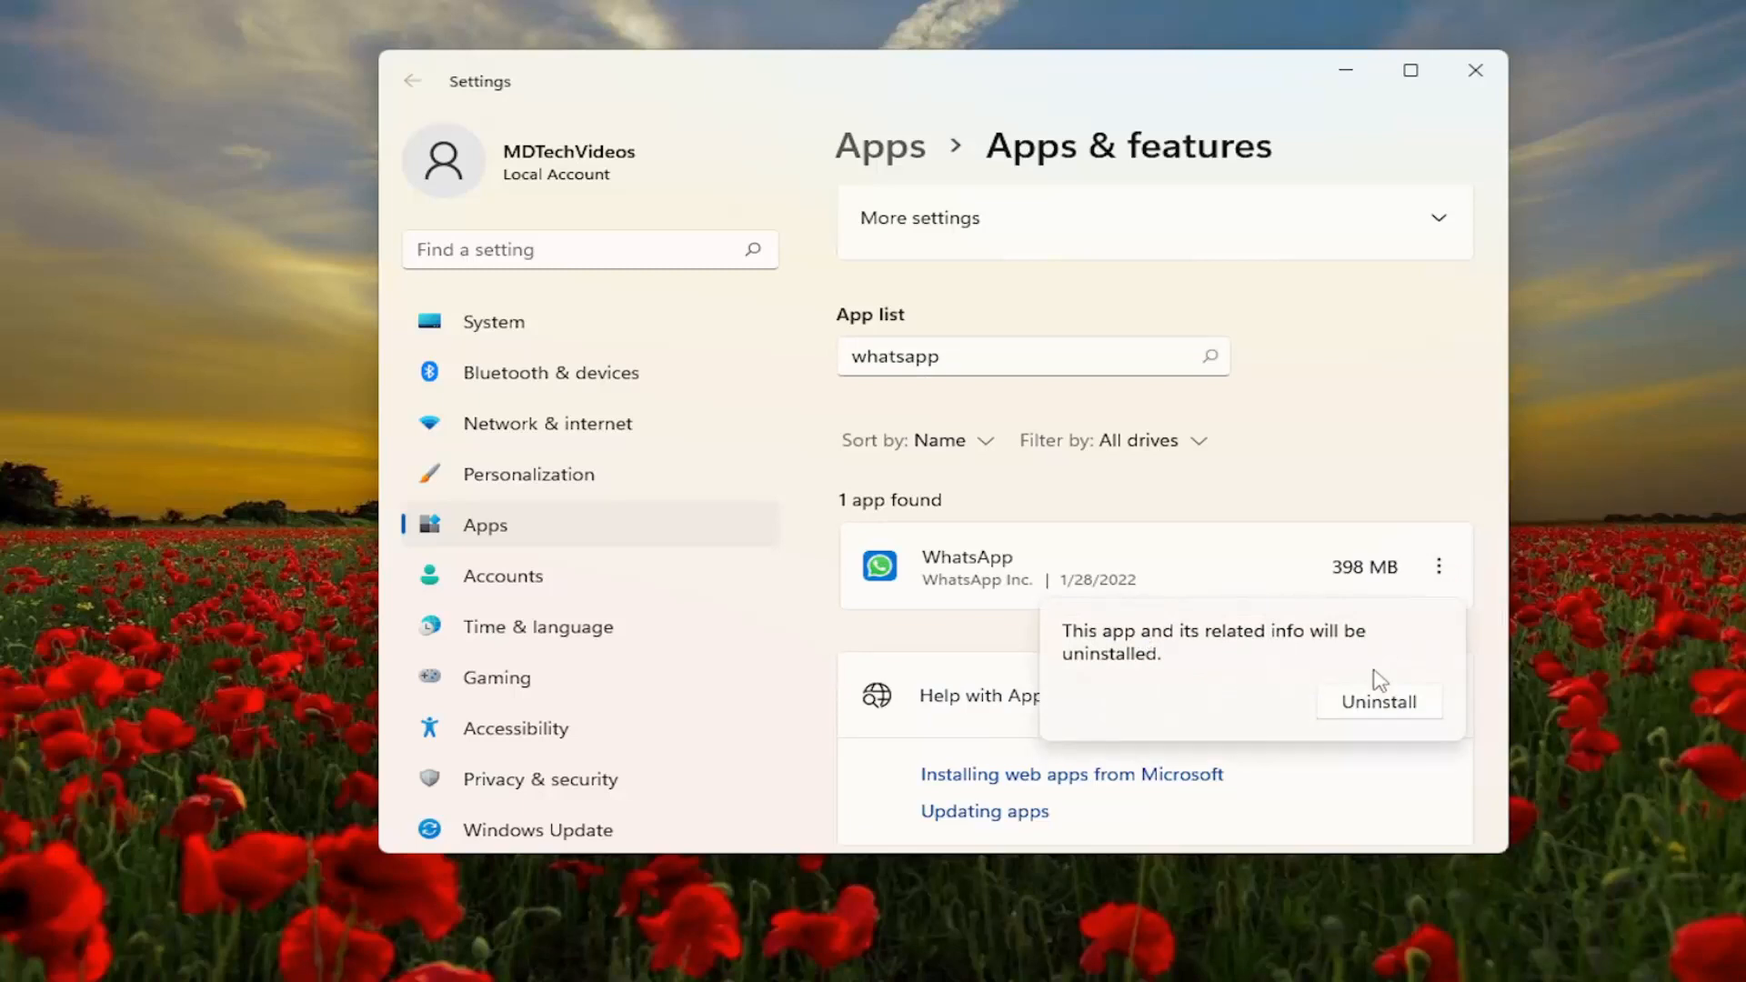
pyautogui.click(1377, 701)
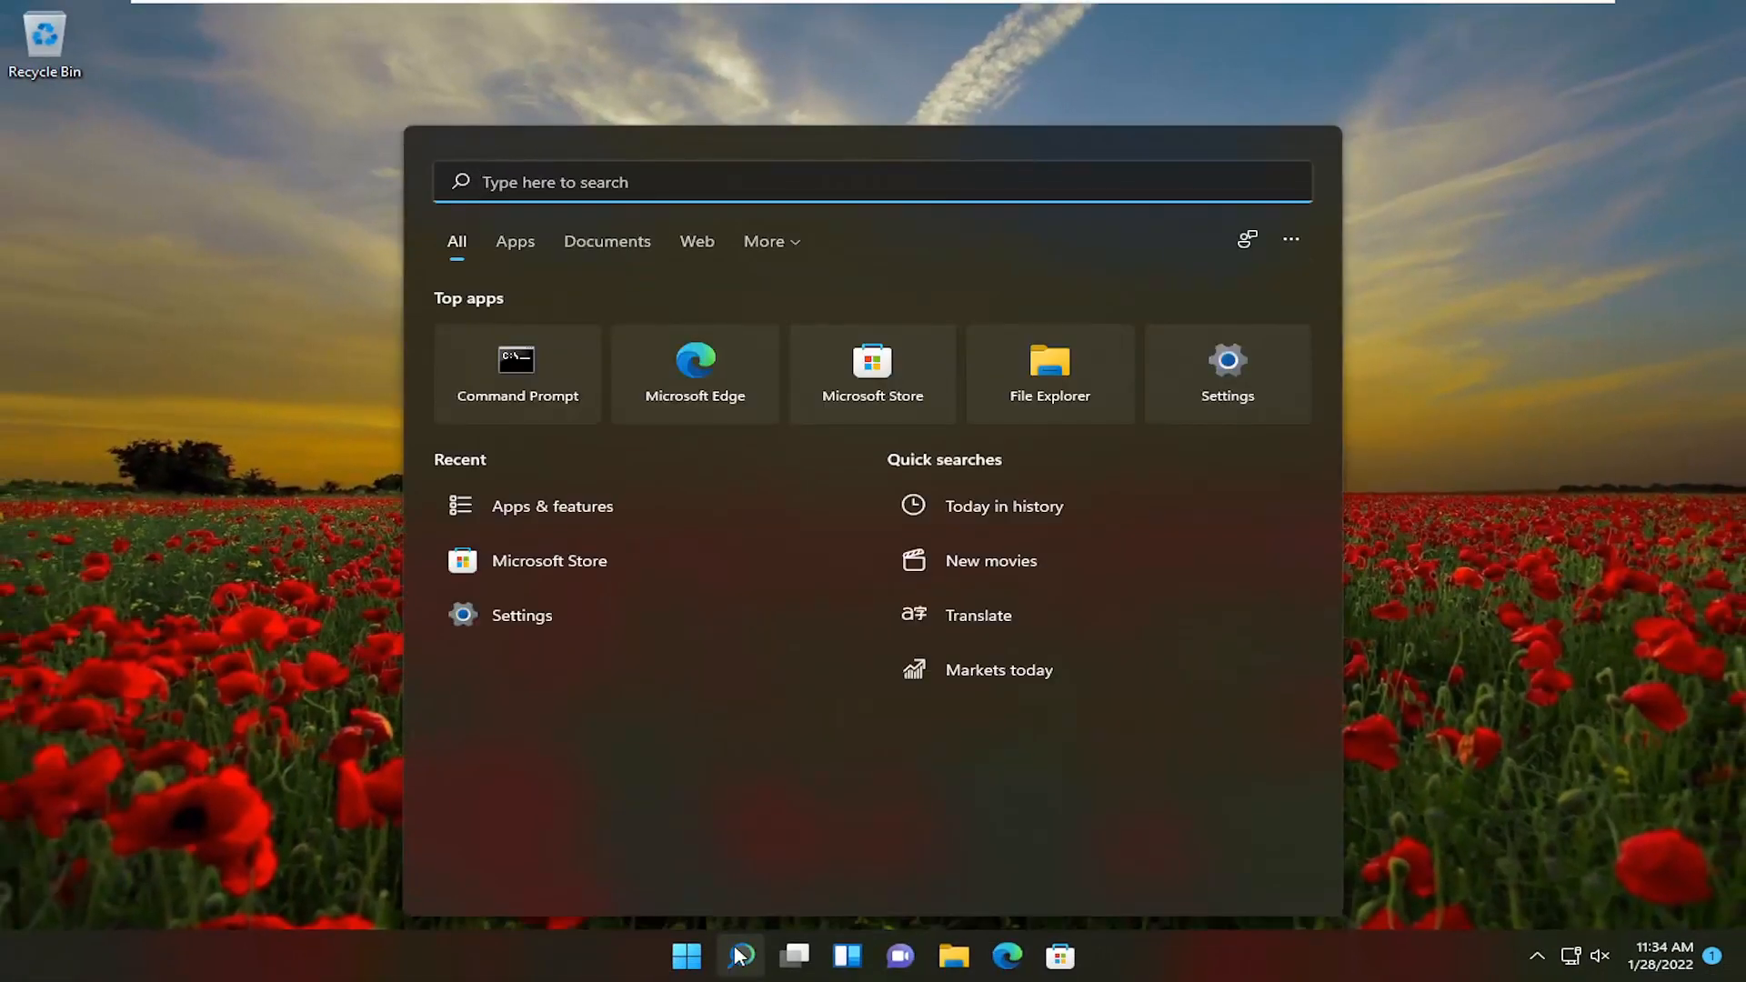
pyautogui.write('microsoft store')
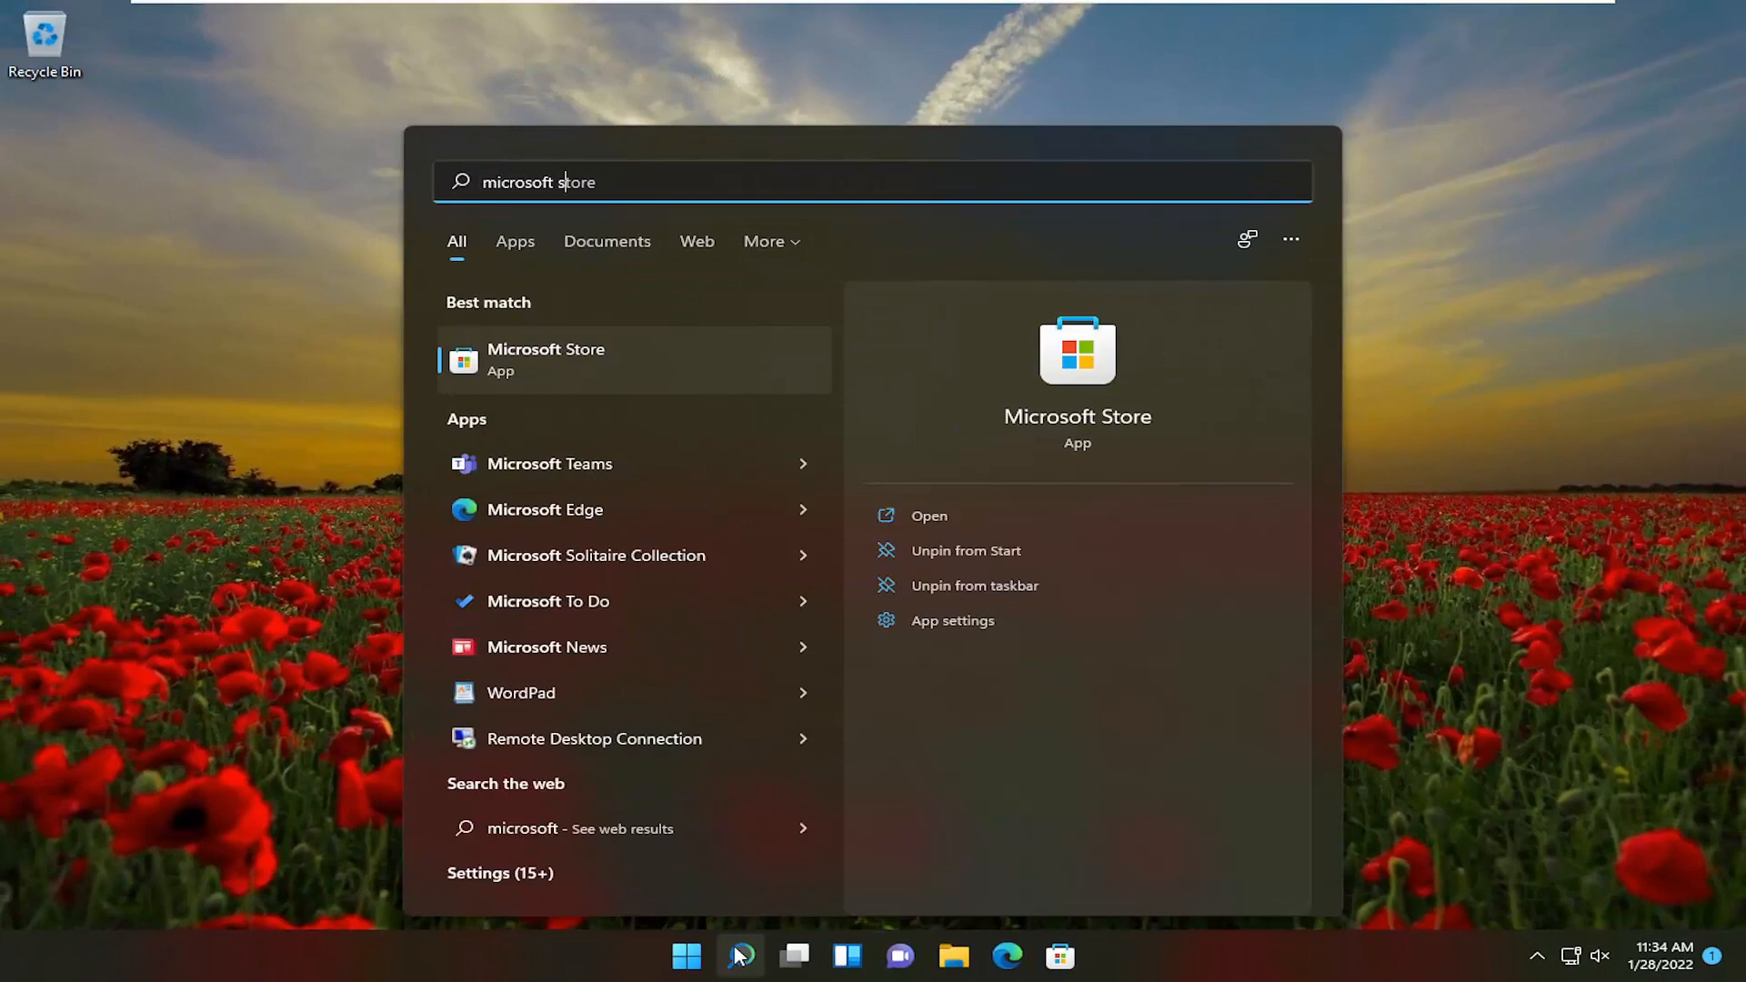
pyautogui.click(929, 516)
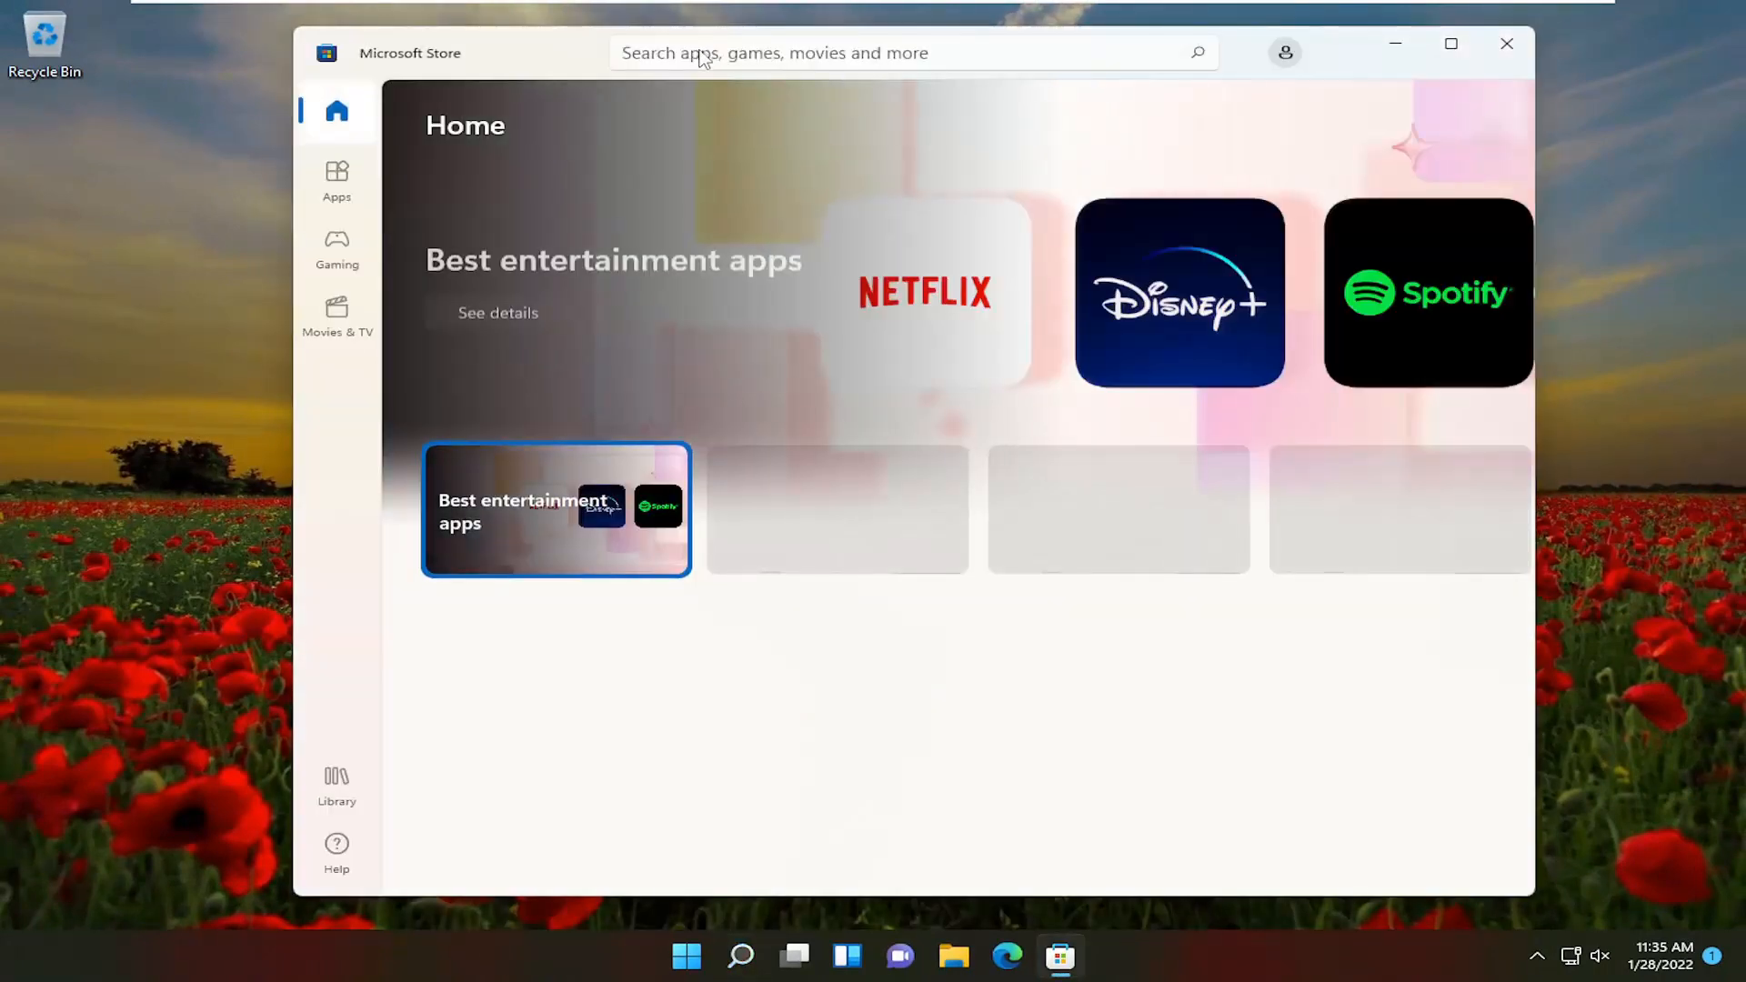
# - Search the Store for WhatsApp Desktop, install it with Get, and open it
pyautogui.write('whas')
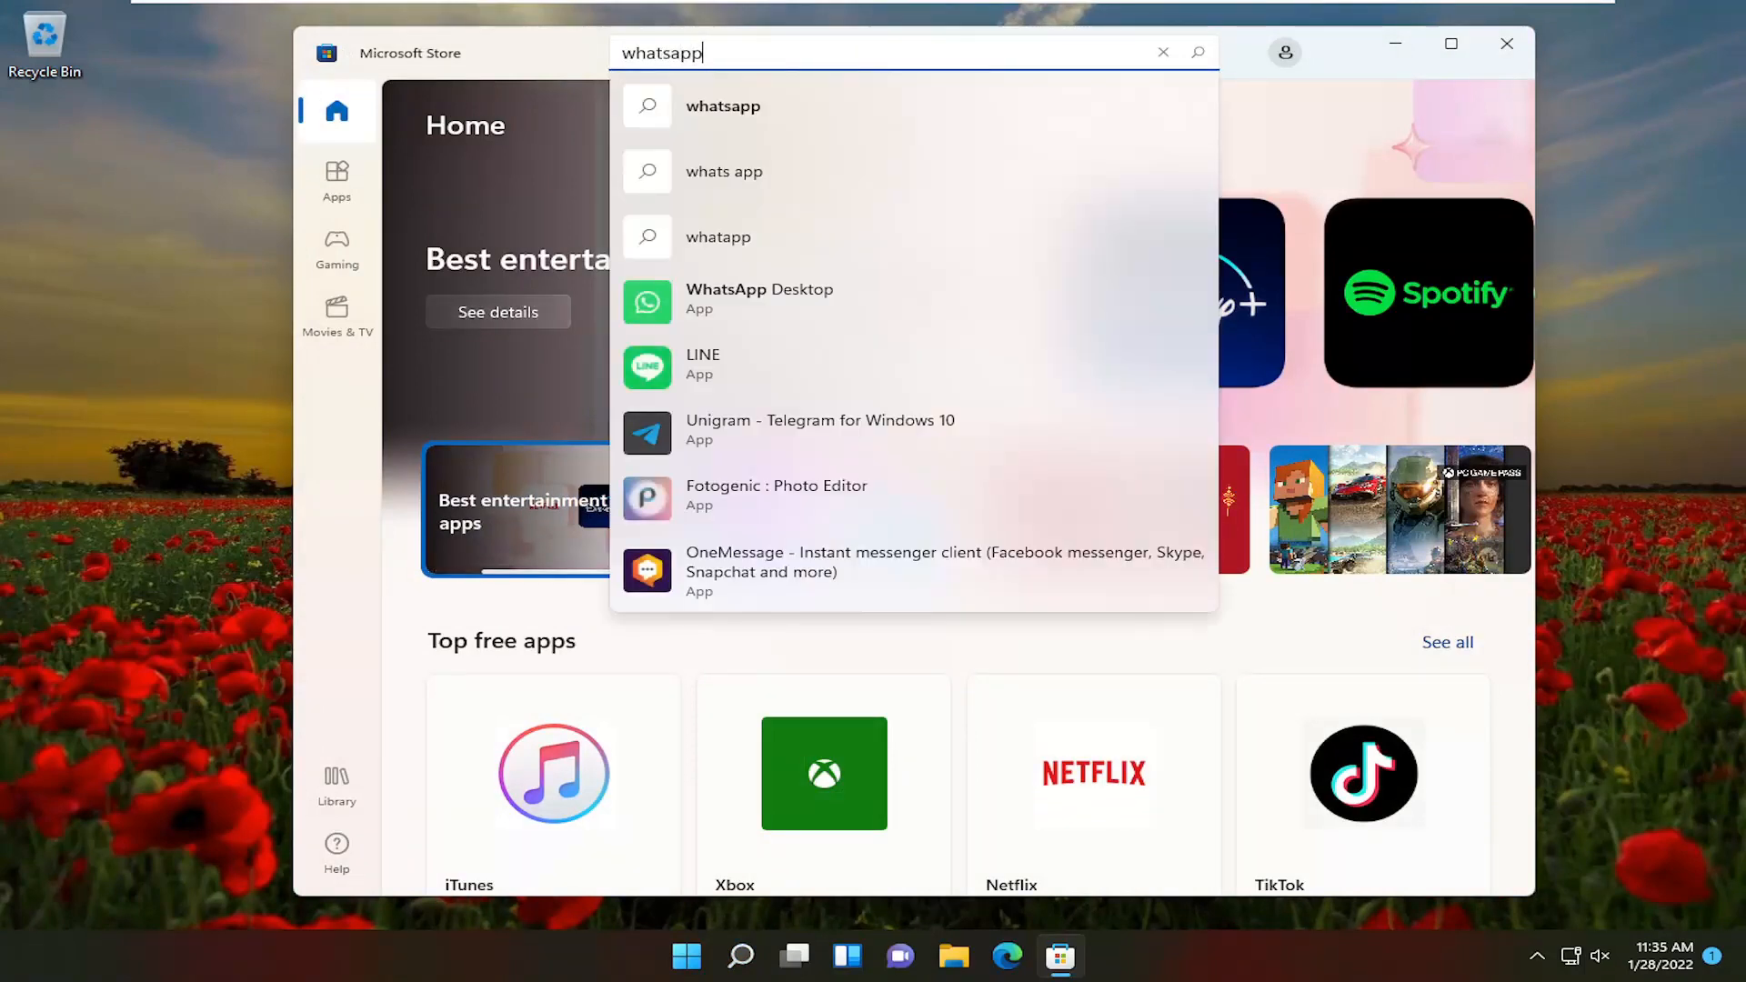
pyautogui.click(759, 299)
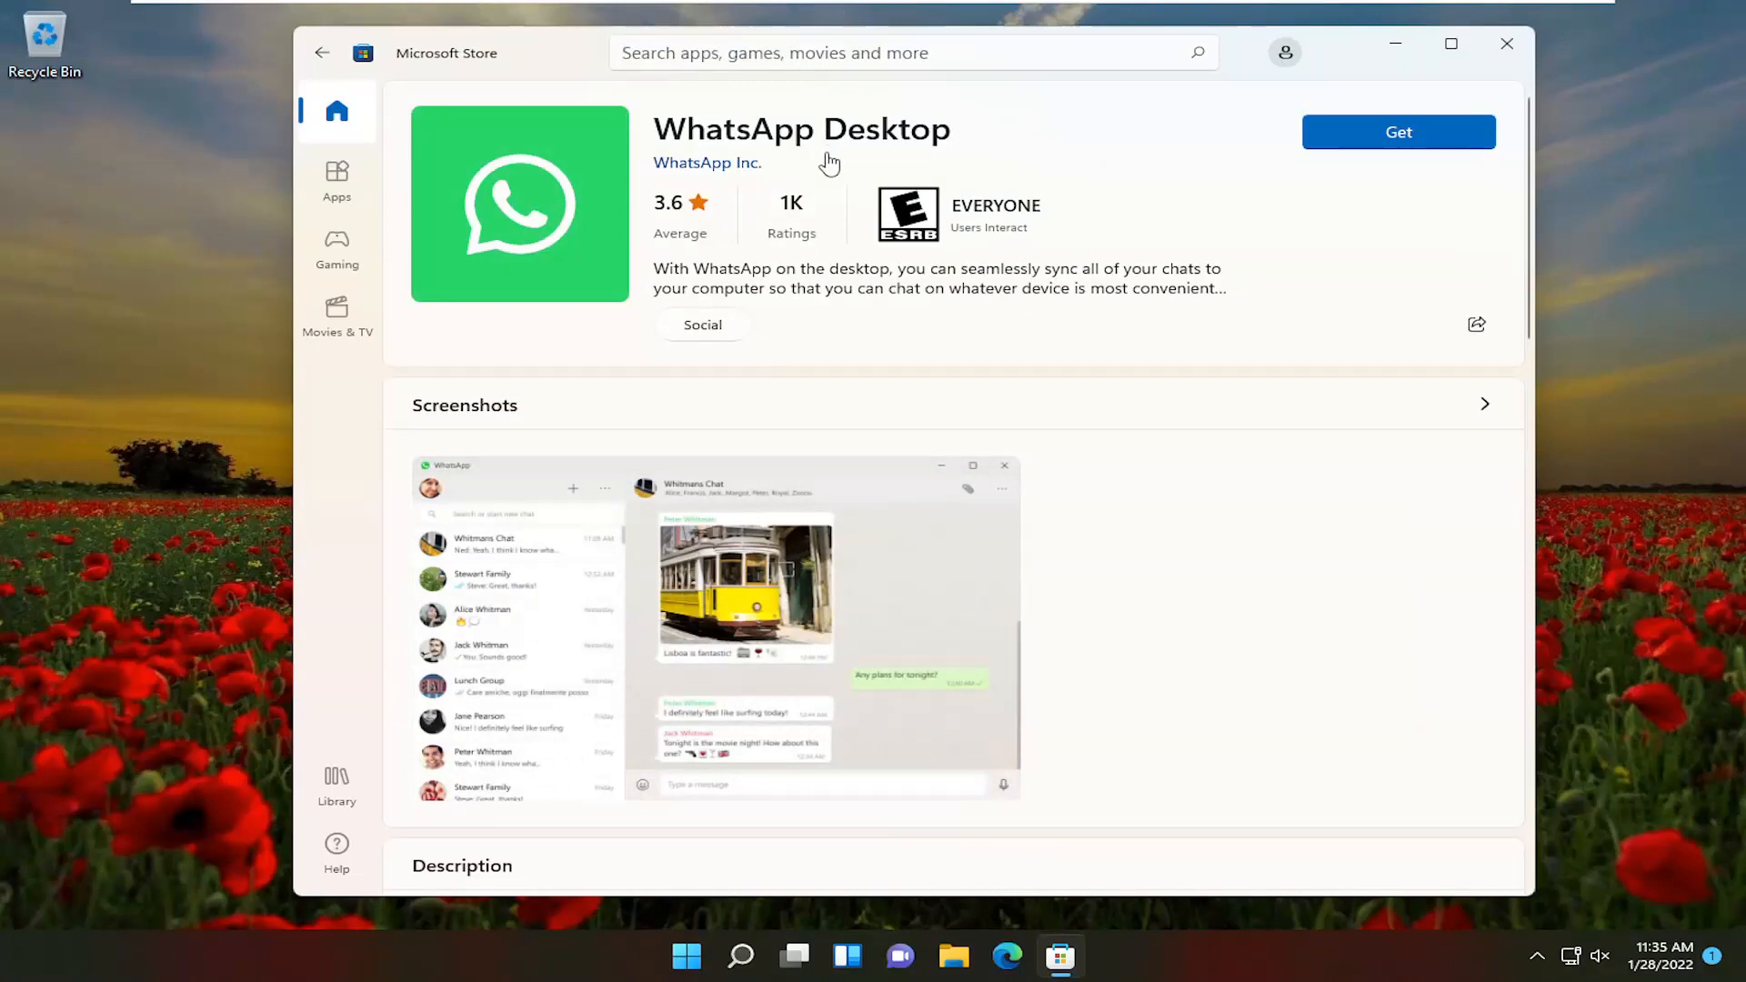
pyautogui.moveTo(833, 198)
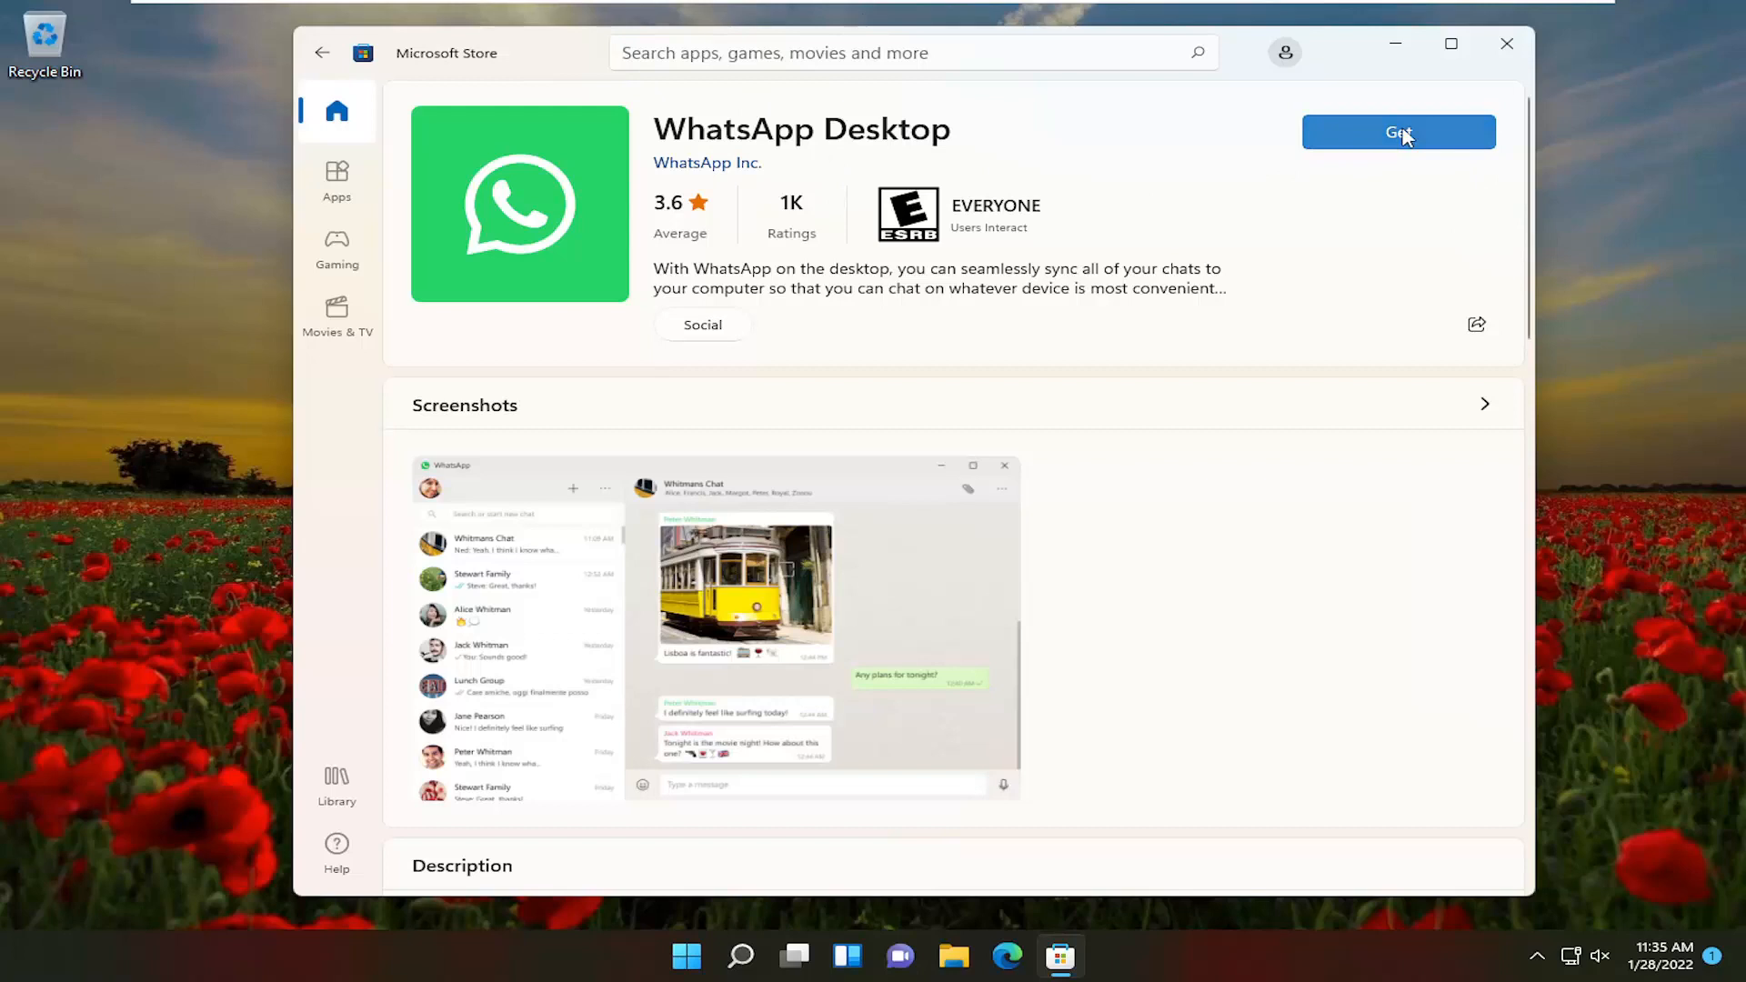
pyautogui.click(1399, 132)
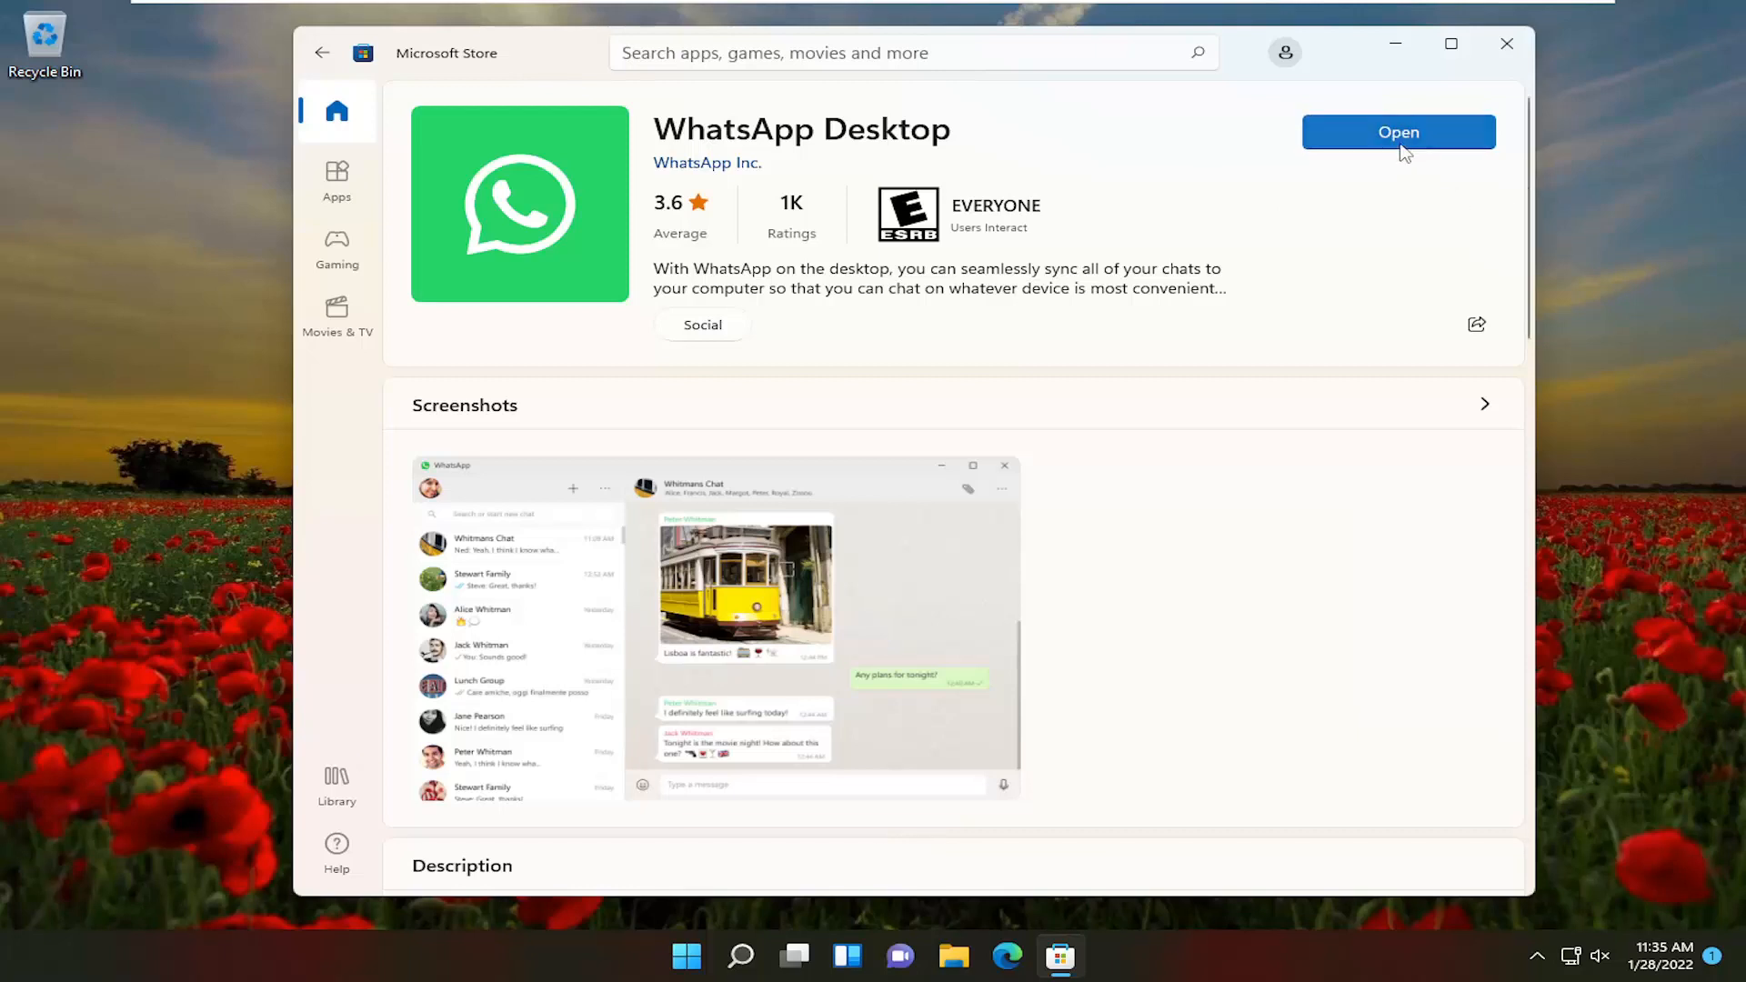
pyautogui.click(1397, 131)
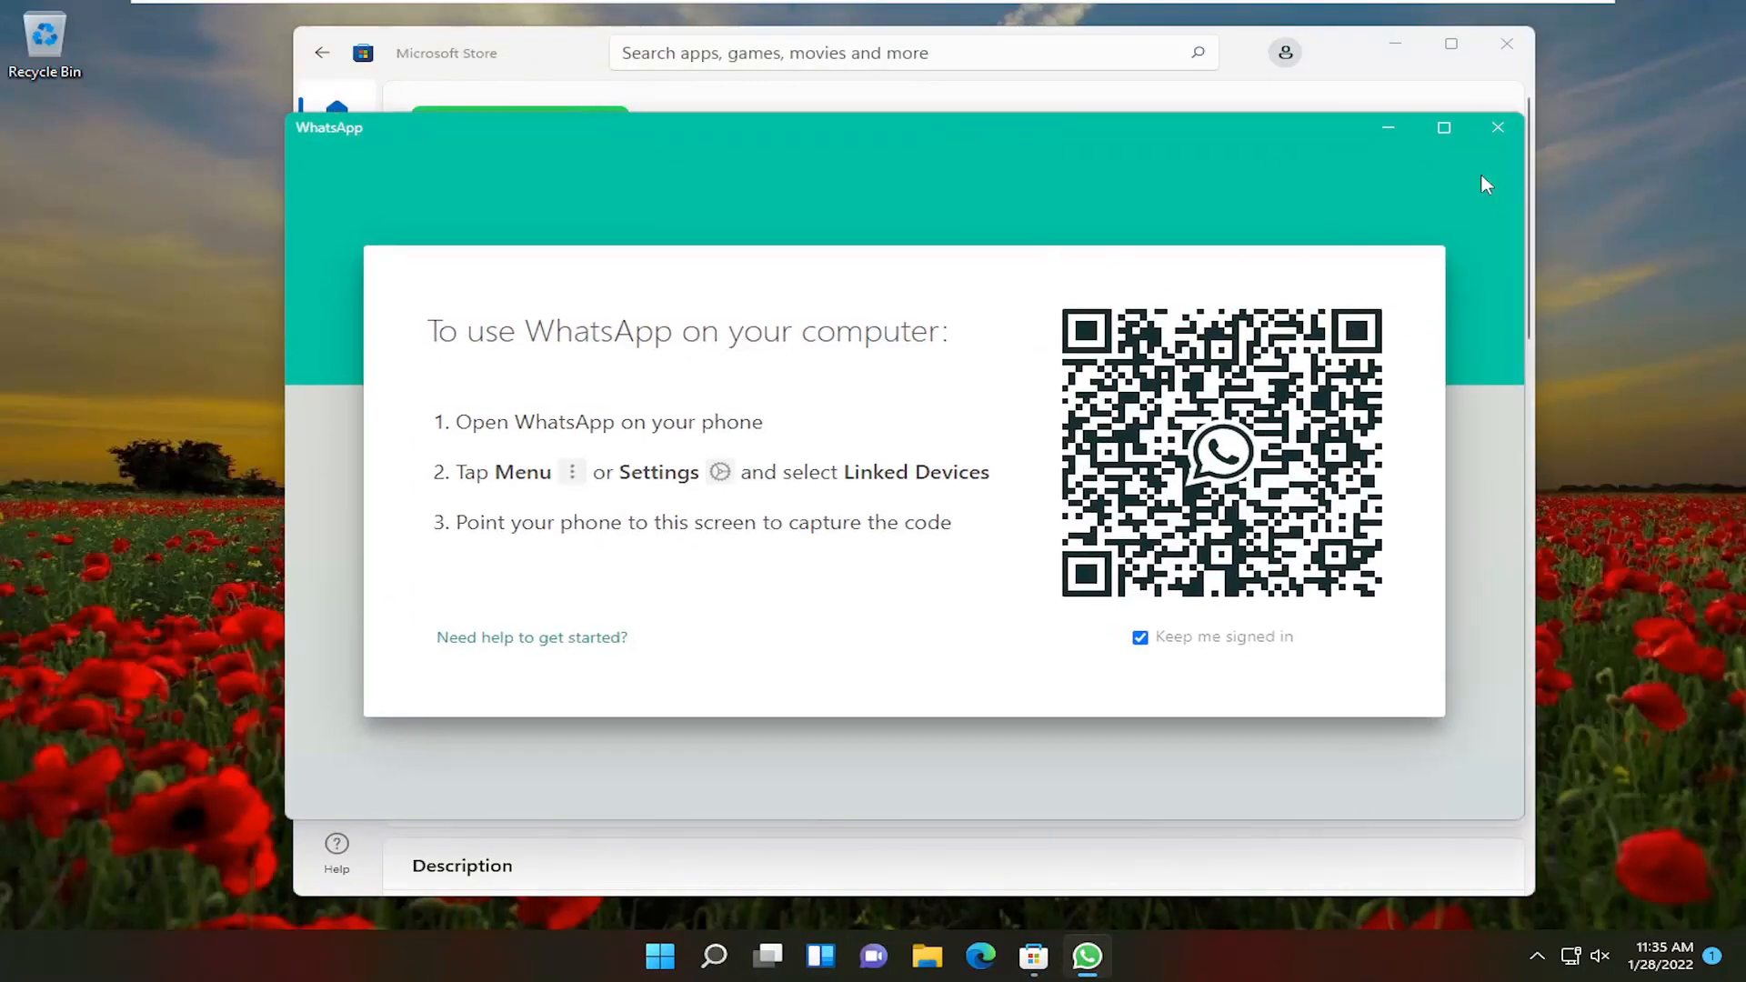
pyautogui.moveTo(1420, 173)
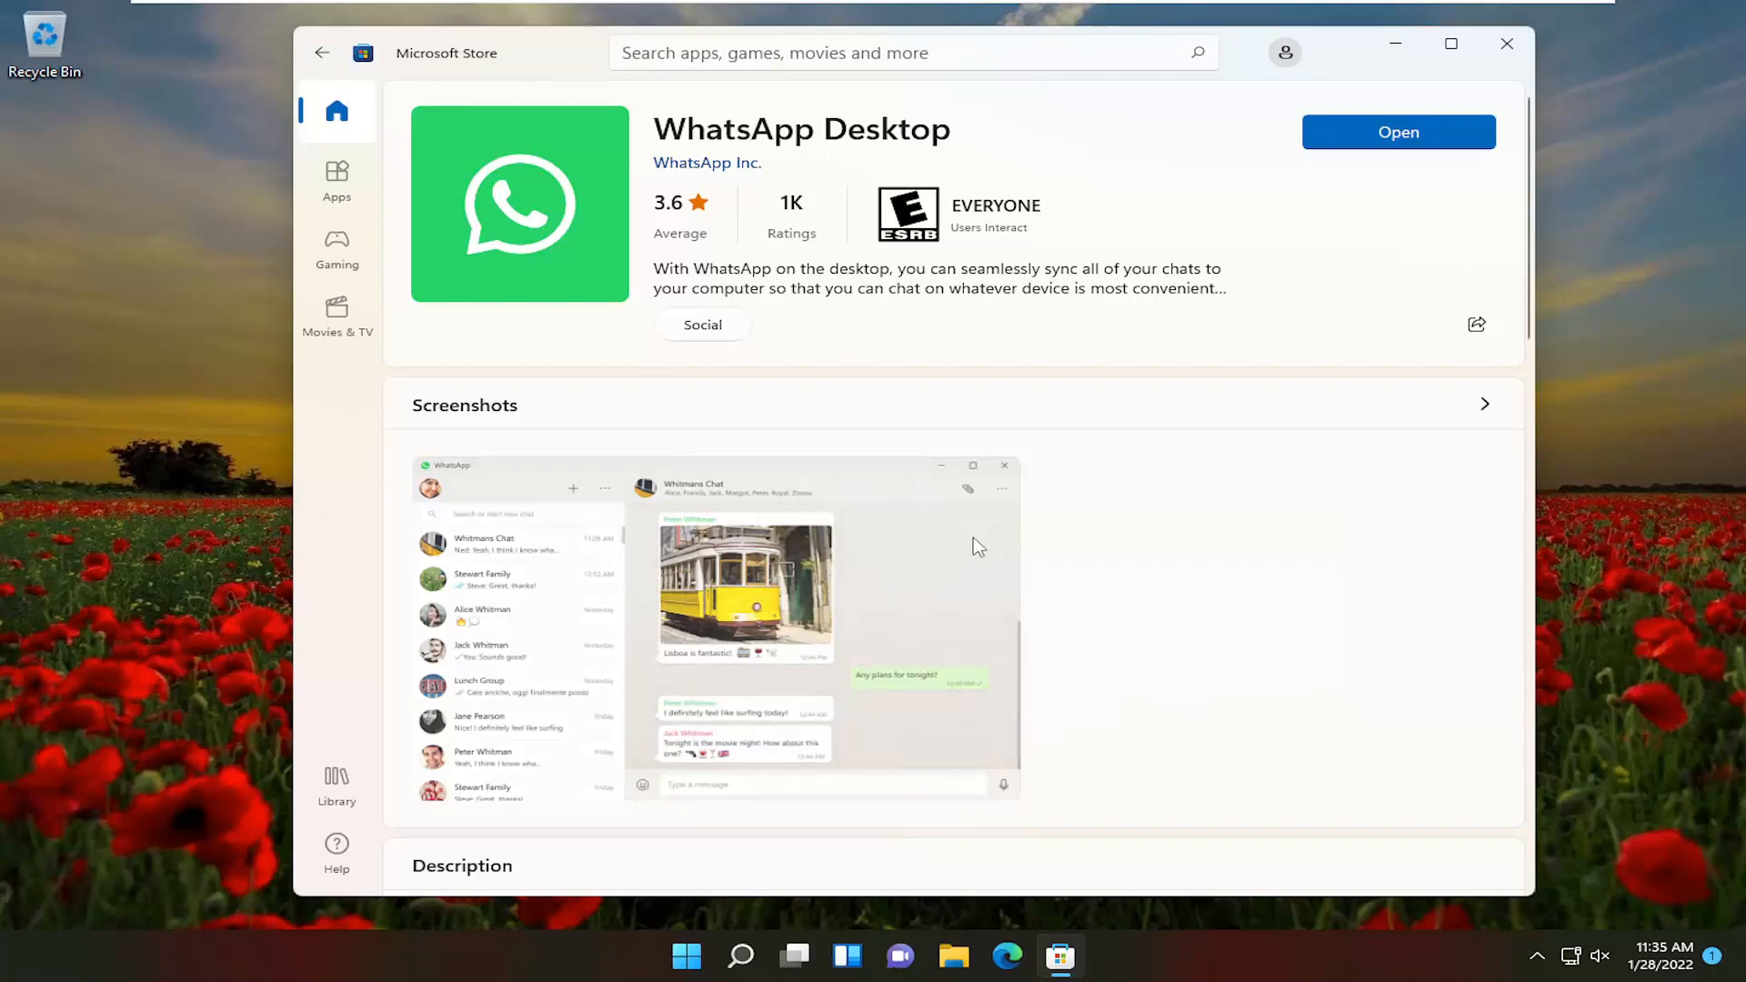
# - Close the Microsoft Store window, leaving only the desktop
pyautogui.click(1507, 43)
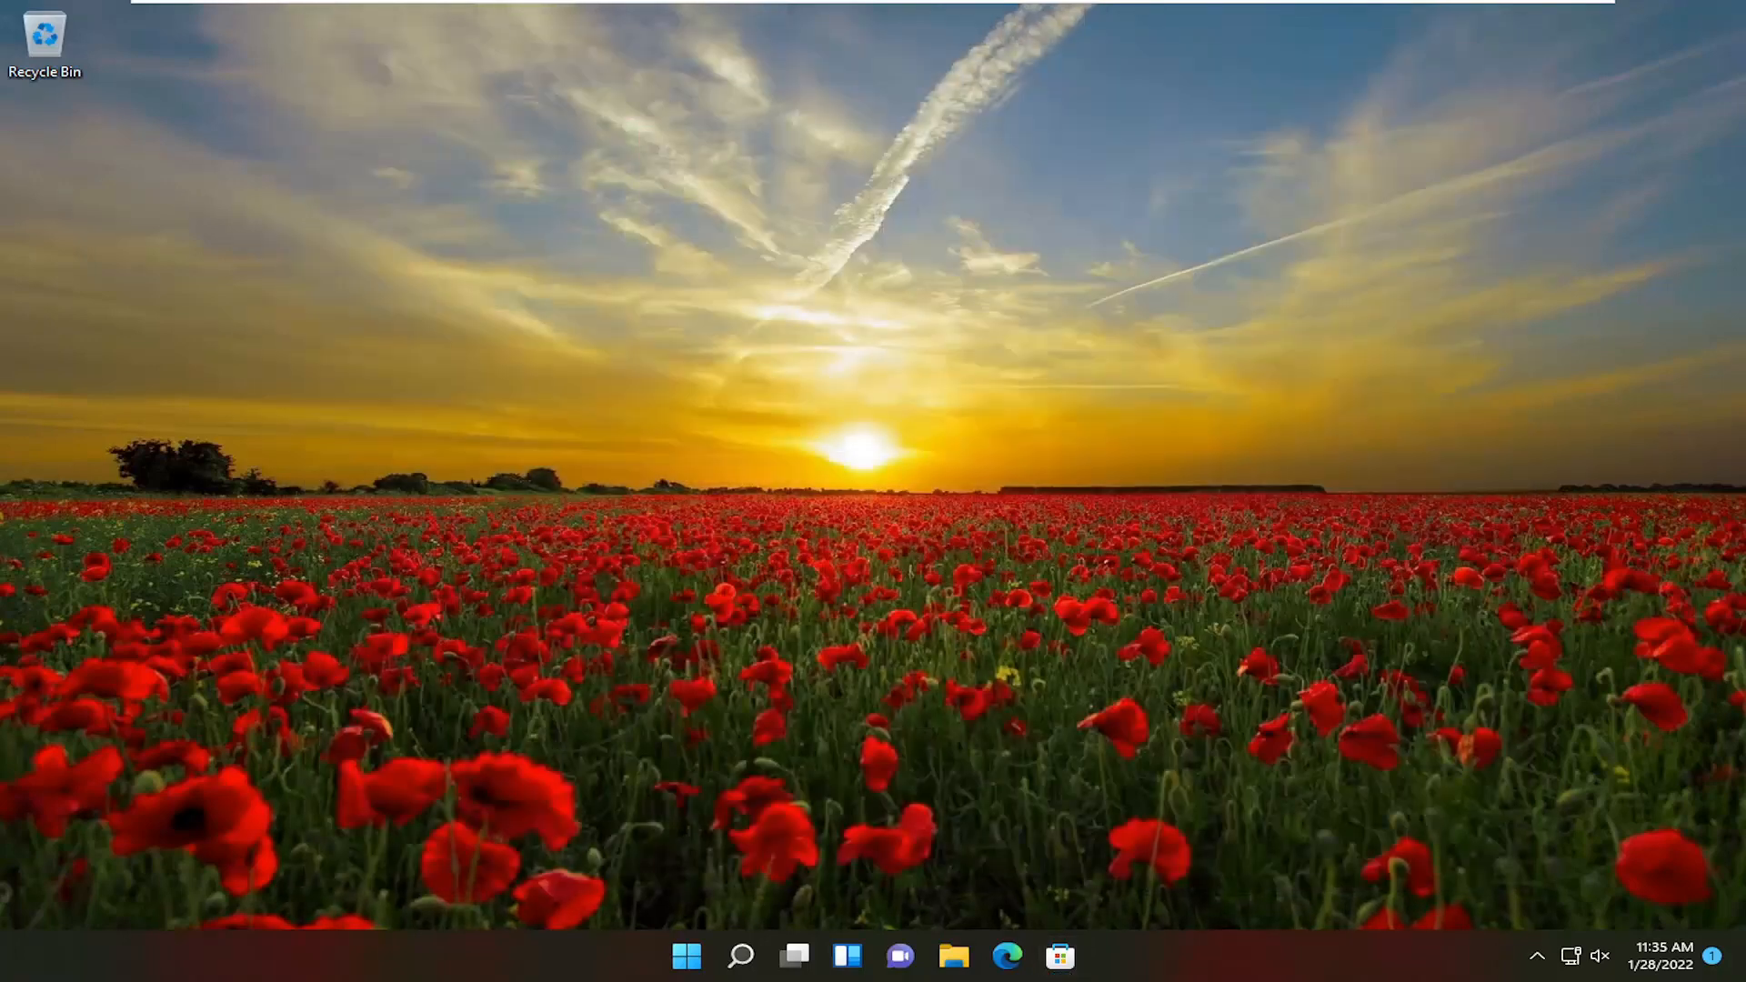